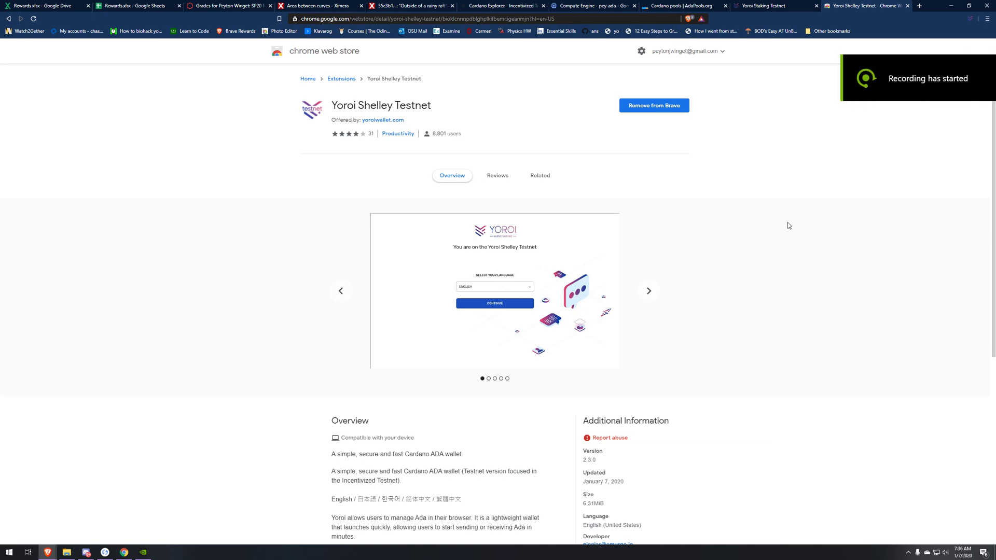
Switch to the Yoroi staking wallet and show its Transactions list with three ADA transactions.
left_click(648, 290)
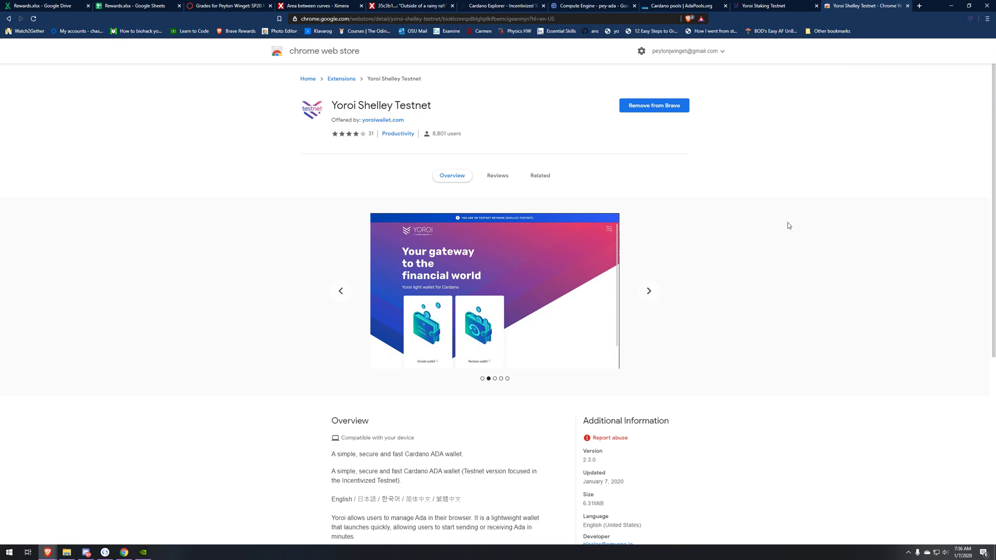
left_click(647, 291)
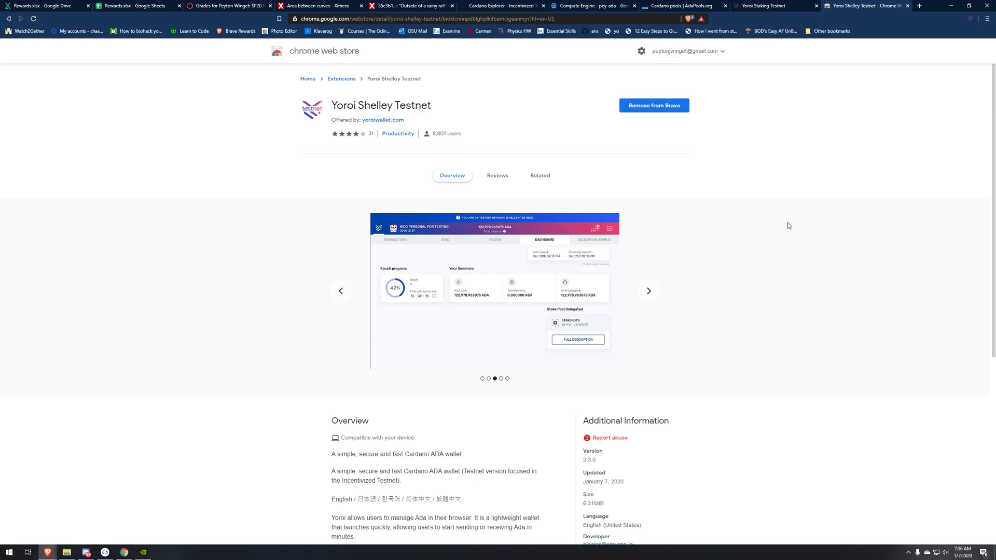
left_click(648, 291)
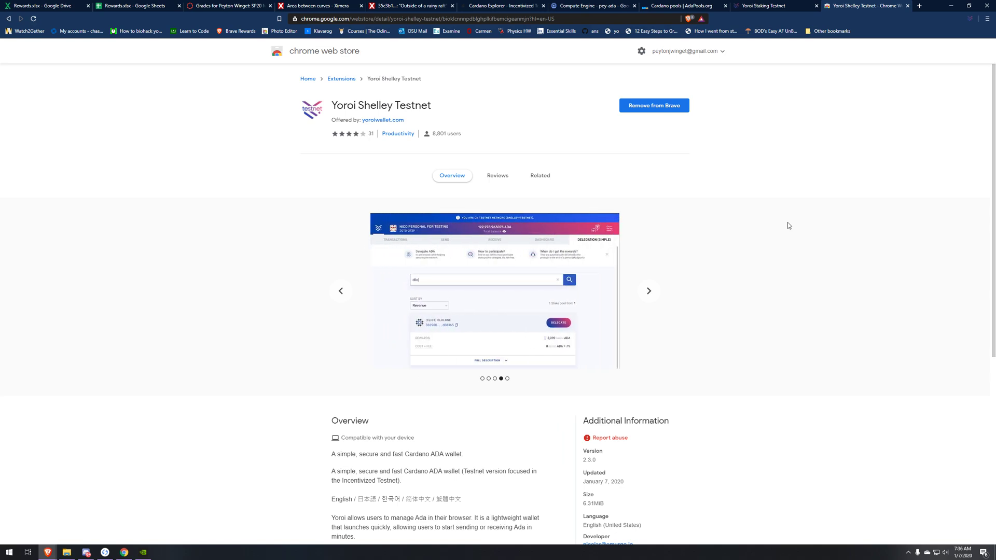
left_click(647, 290)
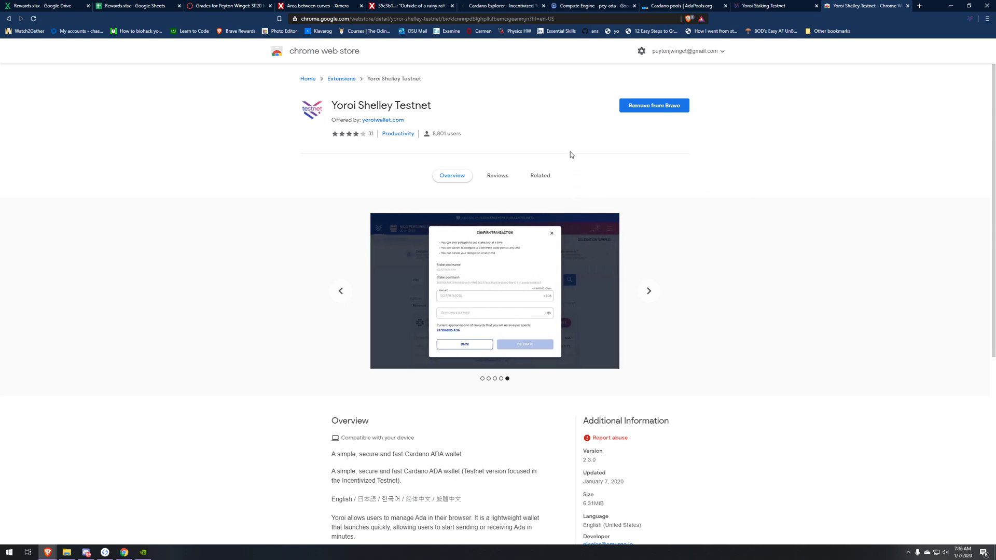
mouse_move(443, 104)
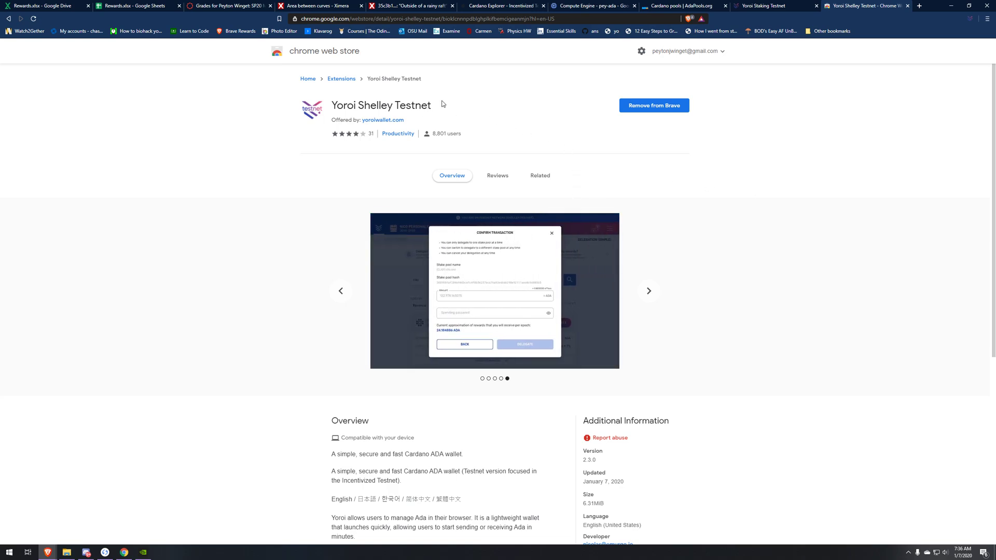
mouse_move(406, 68)
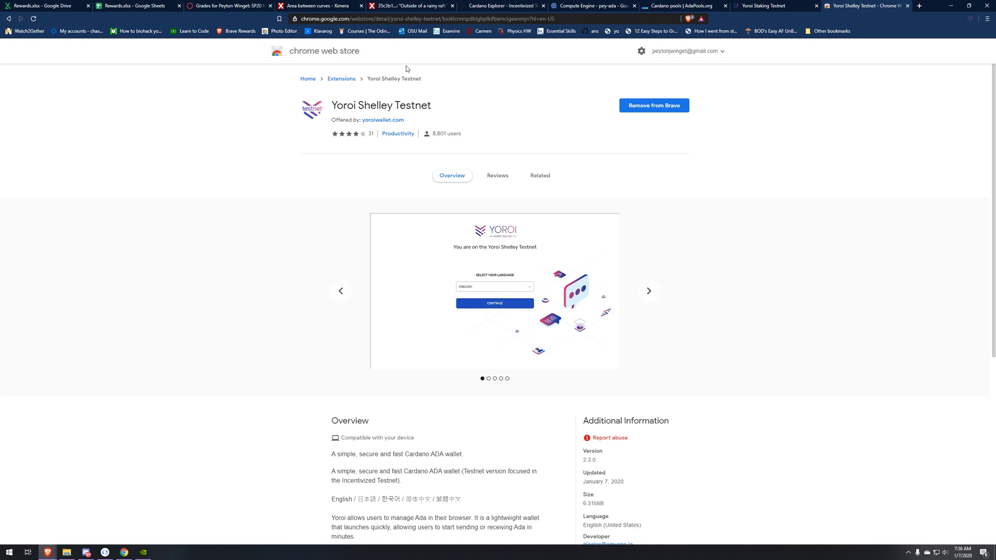
left_click(648, 290)
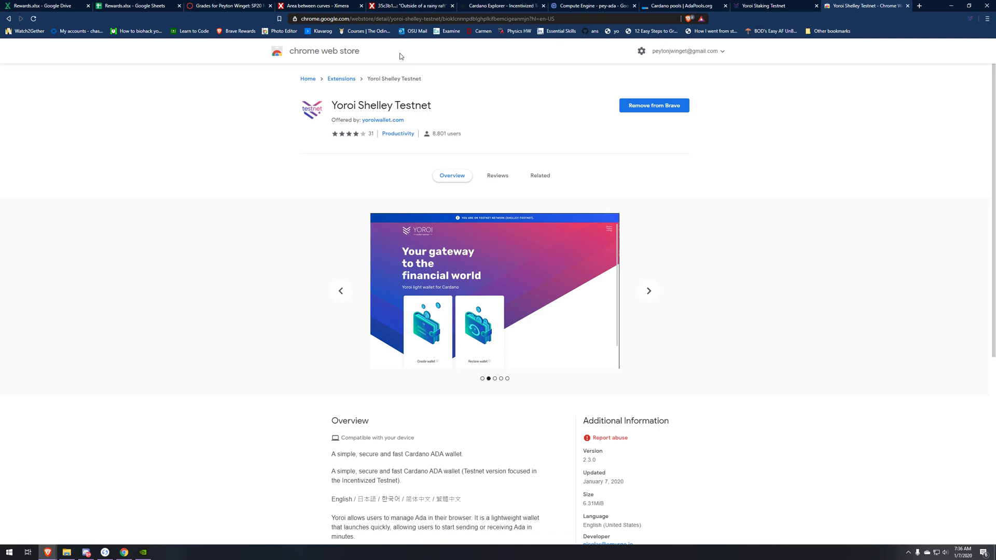
mouse_move(649, 106)
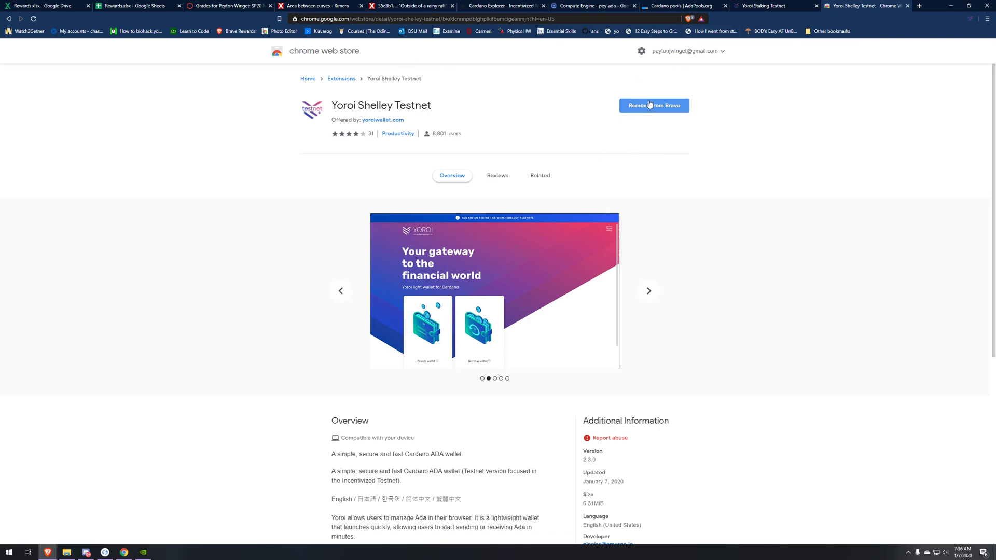
left_click(648, 290)
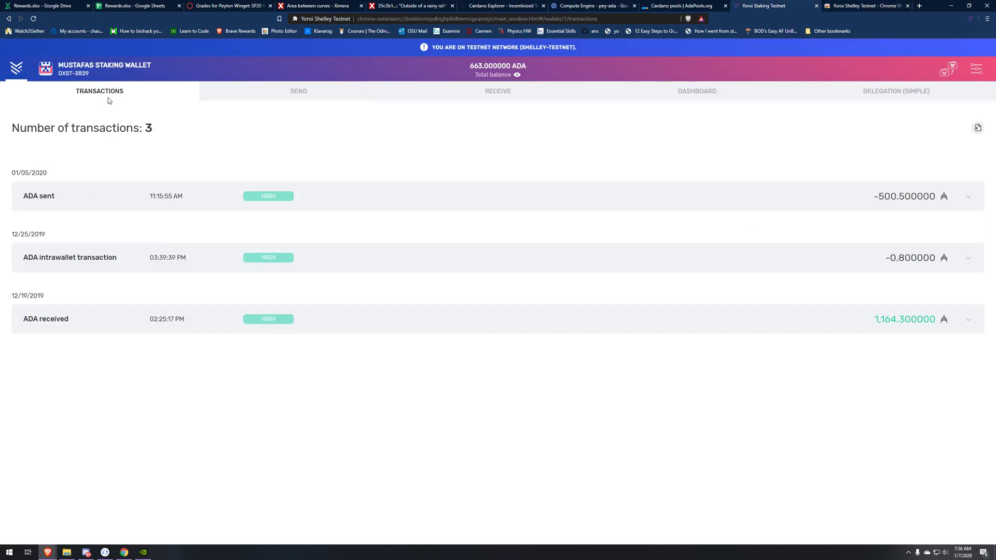
mouse_move(462, 72)
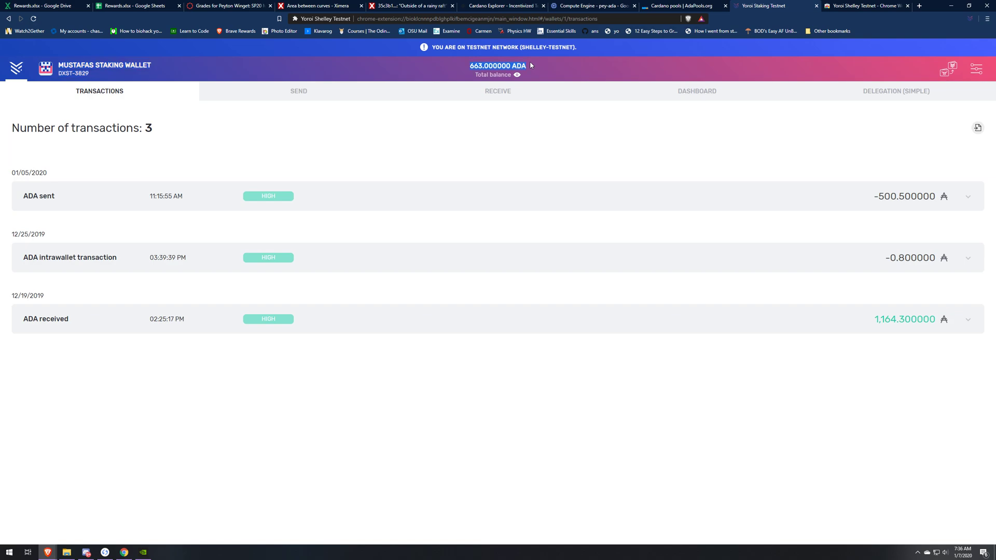
mouse_move(671, 228)
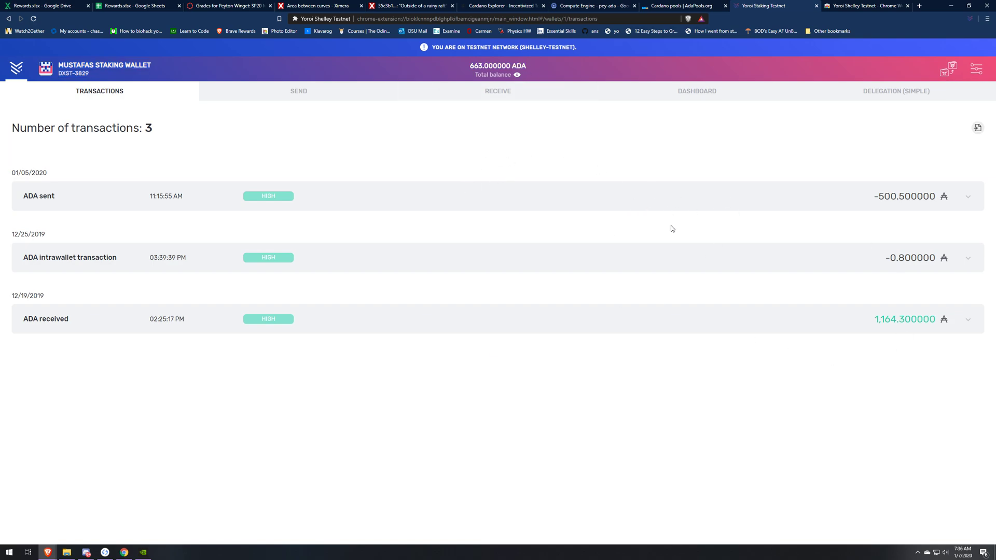
mouse_move(699, 265)
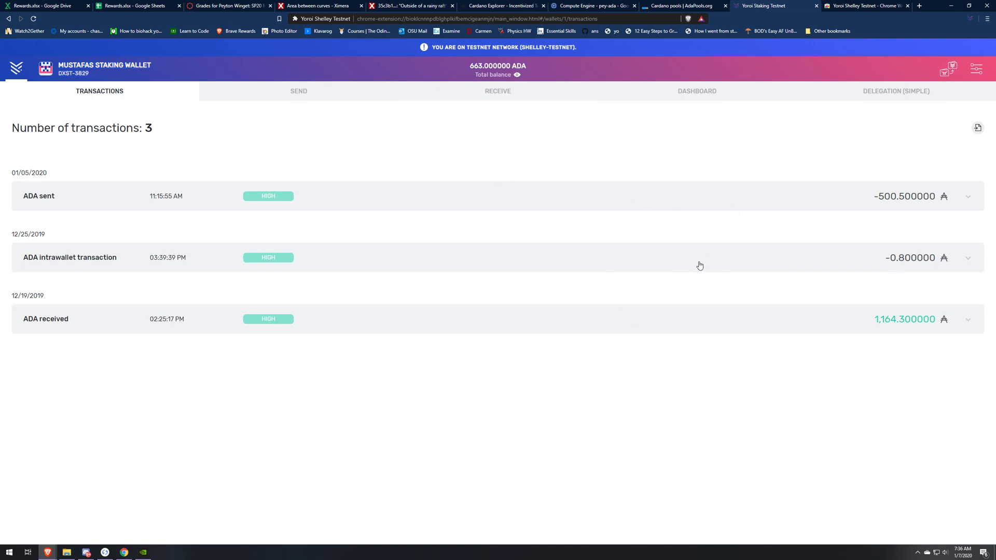
mouse_move(750, 227)
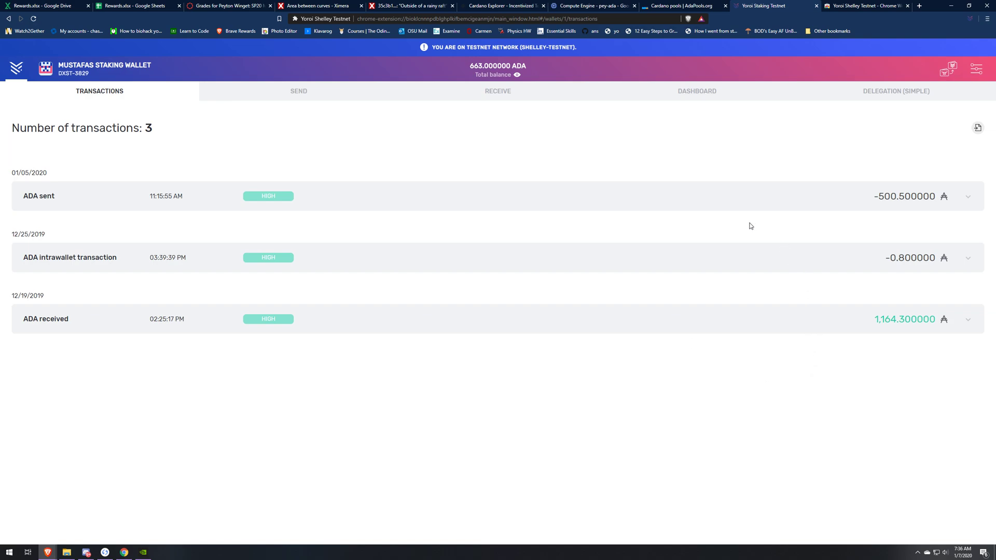
mouse_move(701, 202)
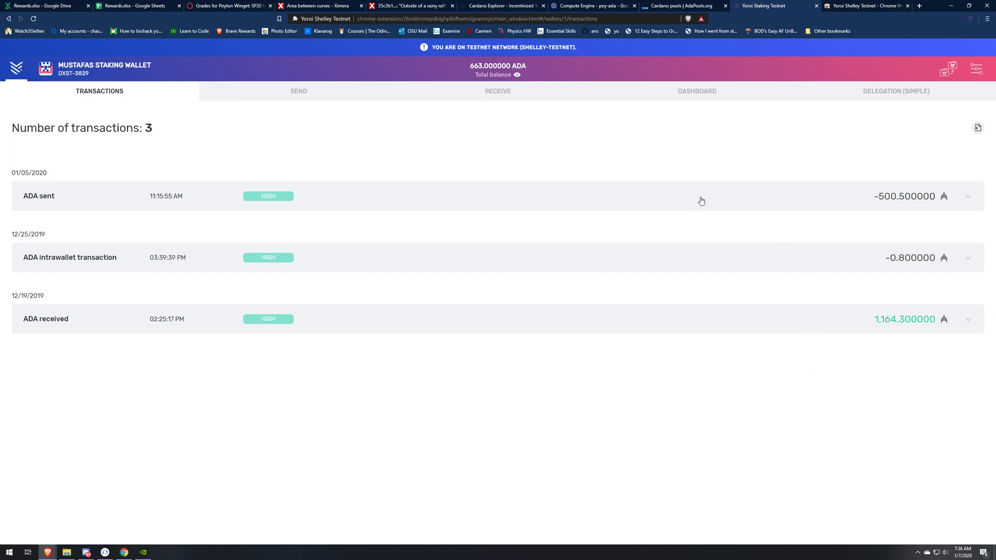
mouse_move(690, 203)
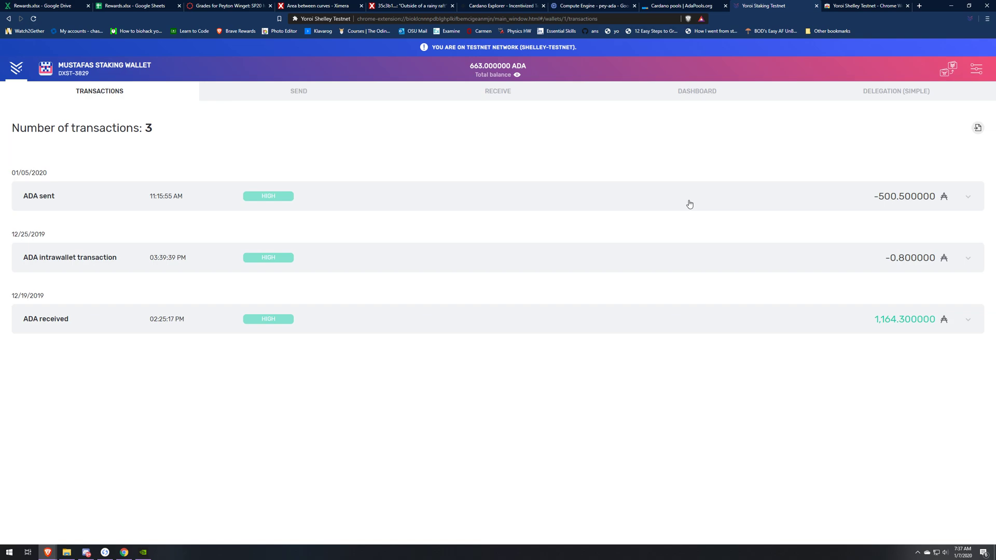
mouse_move(299, 92)
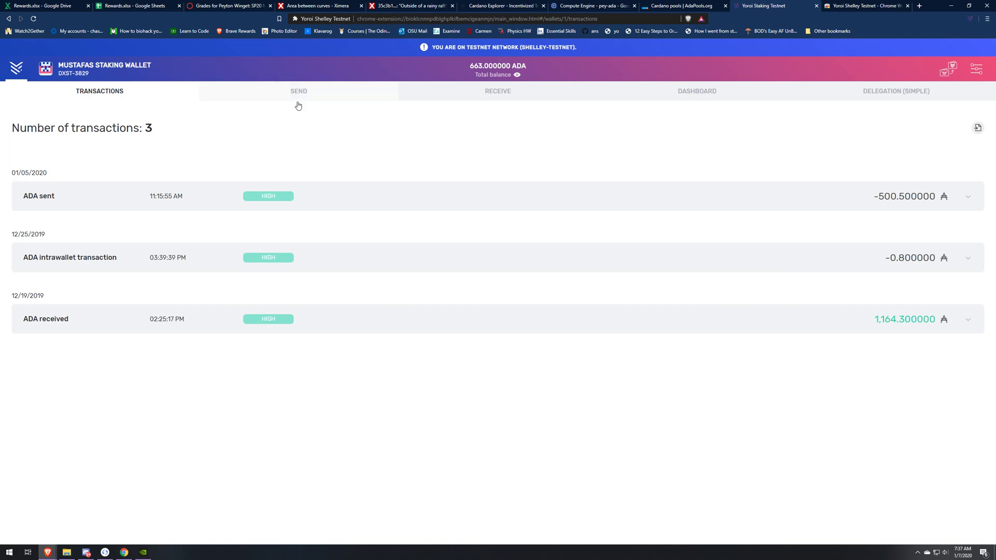
mouse_move(535, 92)
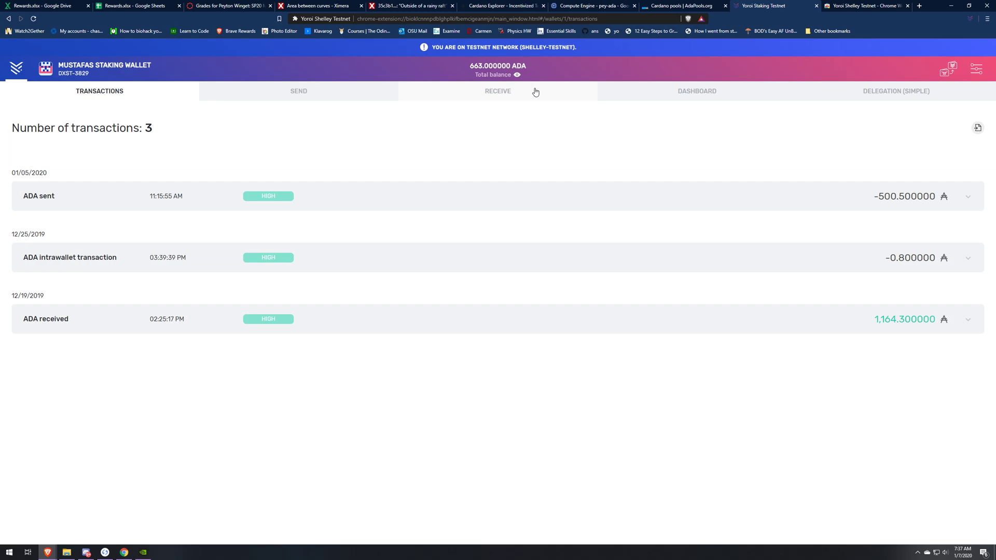
mouse_move(789, 153)
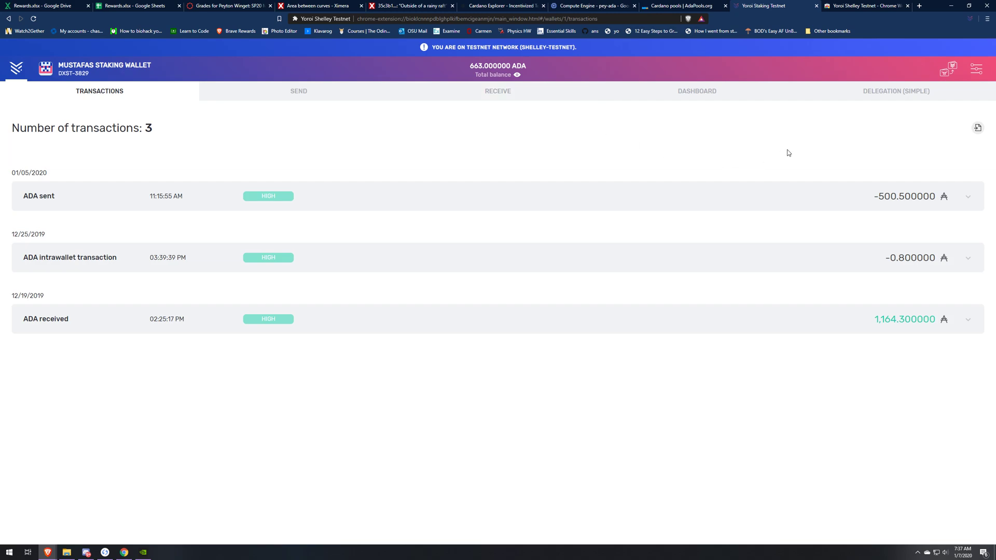
mouse_move(971, 94)
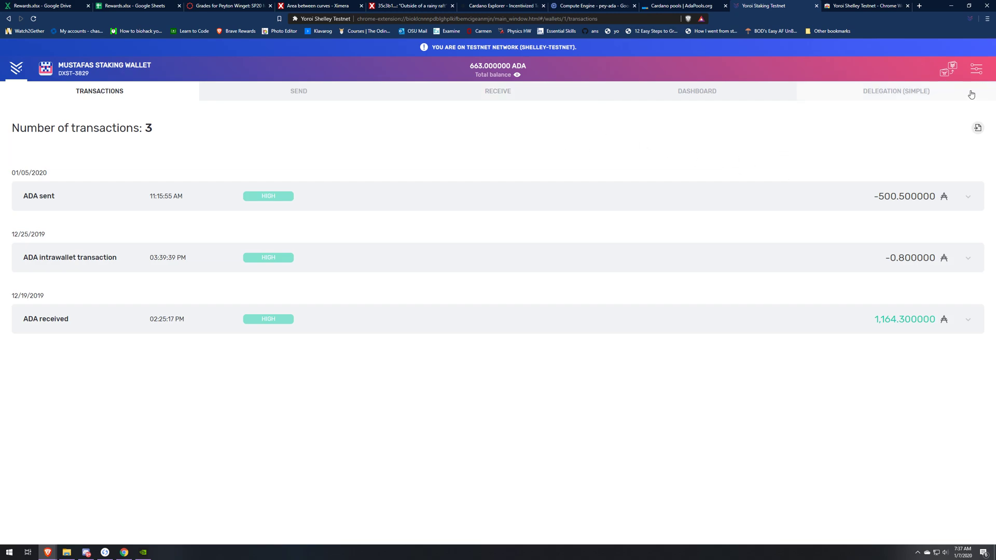
Go to the transfer-funds page and show the 'Transfer funds from another wallet' options.
left_click(946, 69)
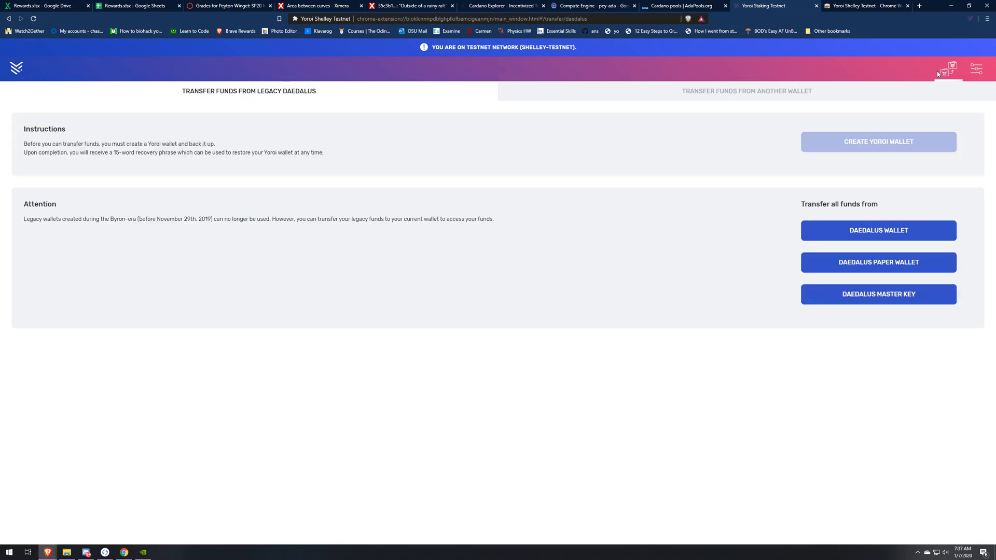
mouse_move(931, 90)
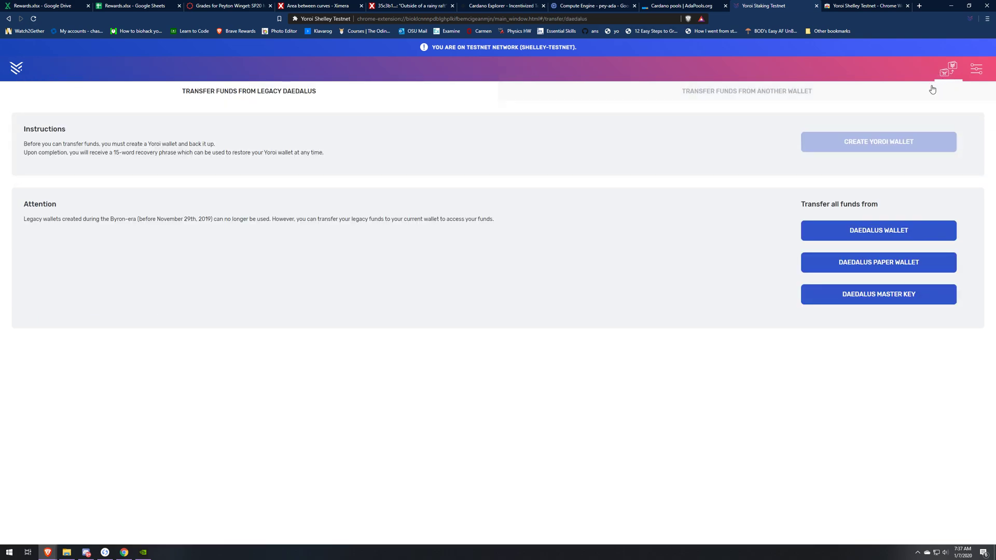
mouse_move(785, 150)
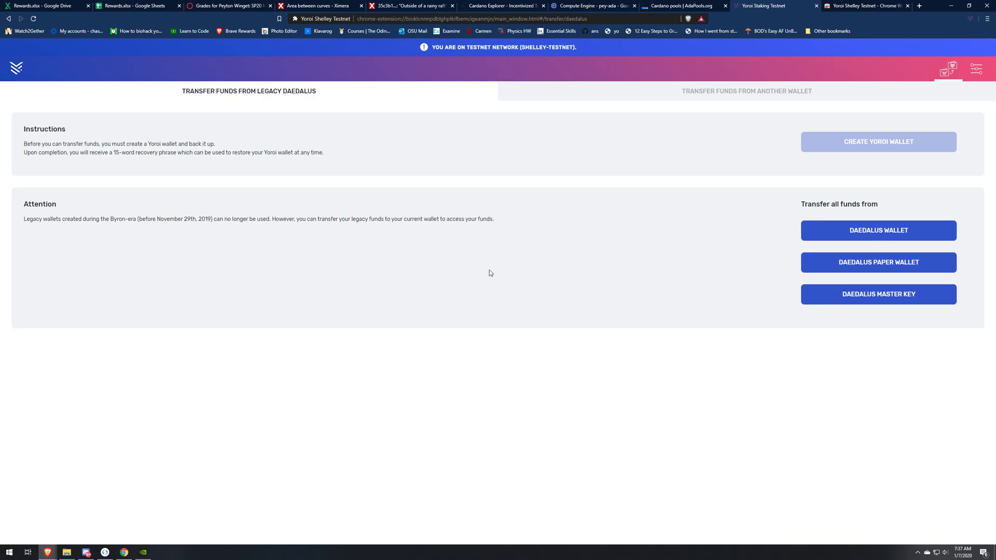
left_click(746, 91)
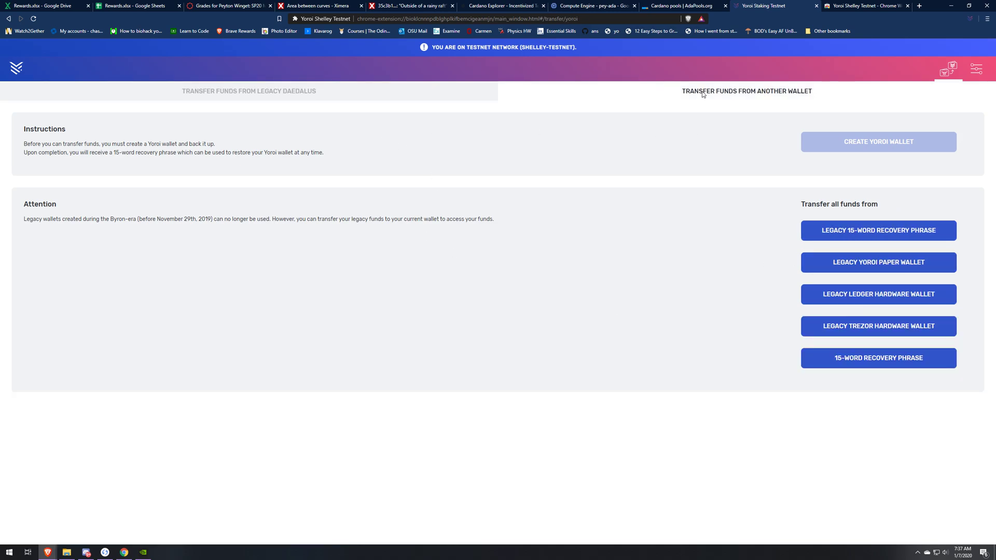
mouse_move(707, 173)
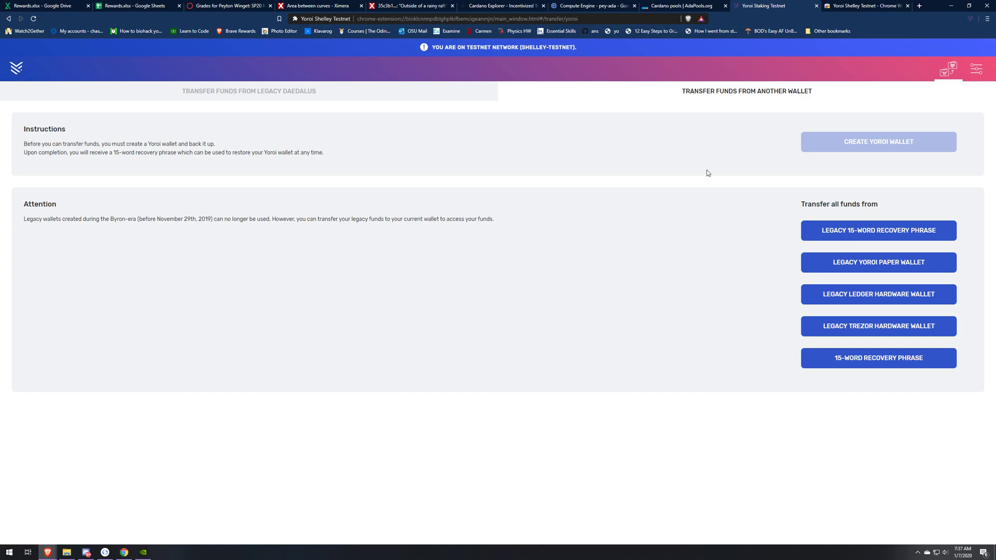
mouse_move(879, 263)
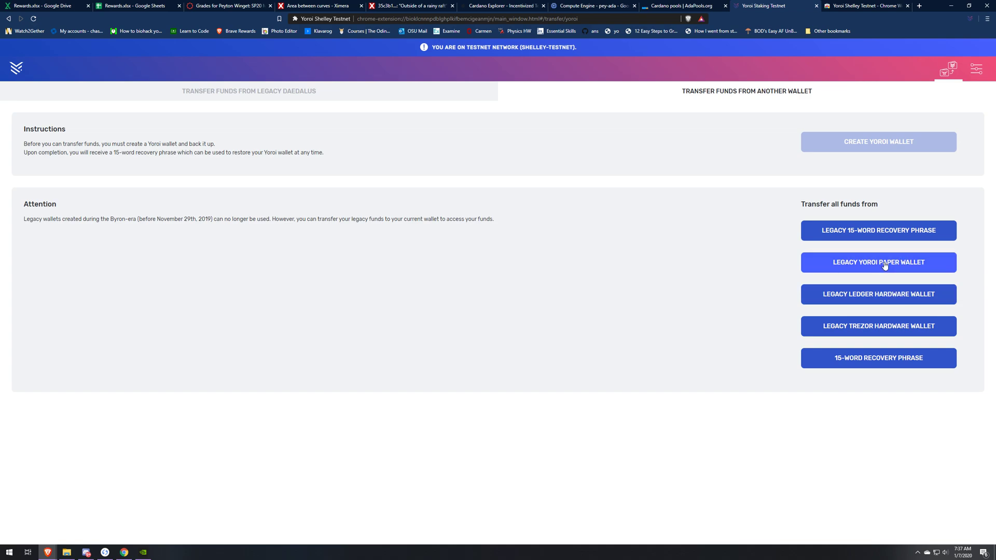
mouse_move(864, 293)
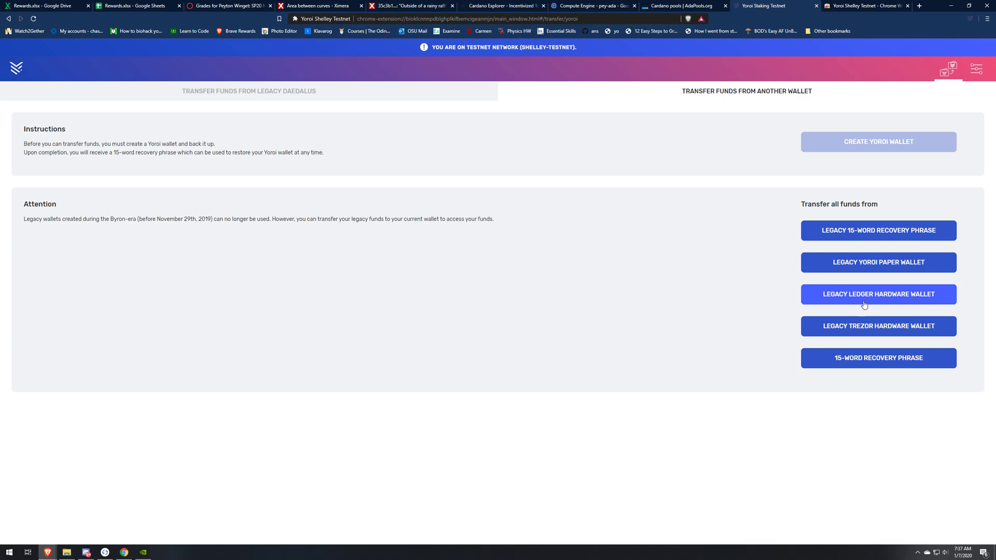
Start a legacy Ledger hardware wallet transfer and focus the recovery phrase field.
left_click(877, 294)
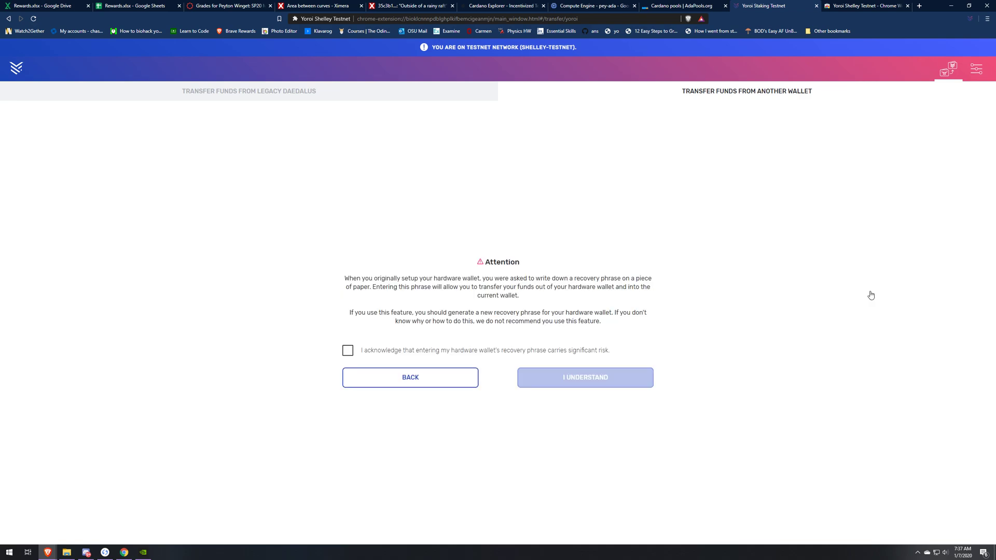
mouse_move(399, 343)
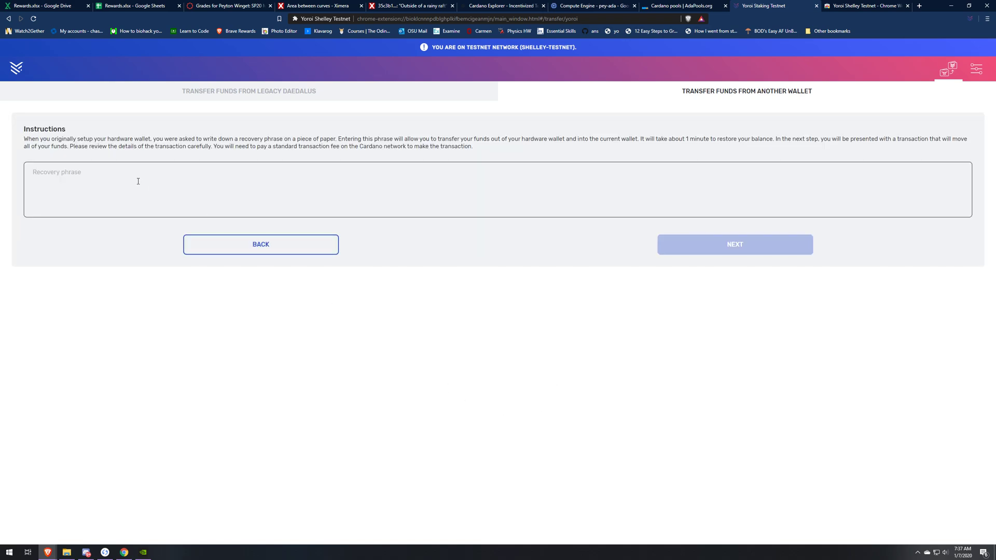
mouse_move(458, 176)
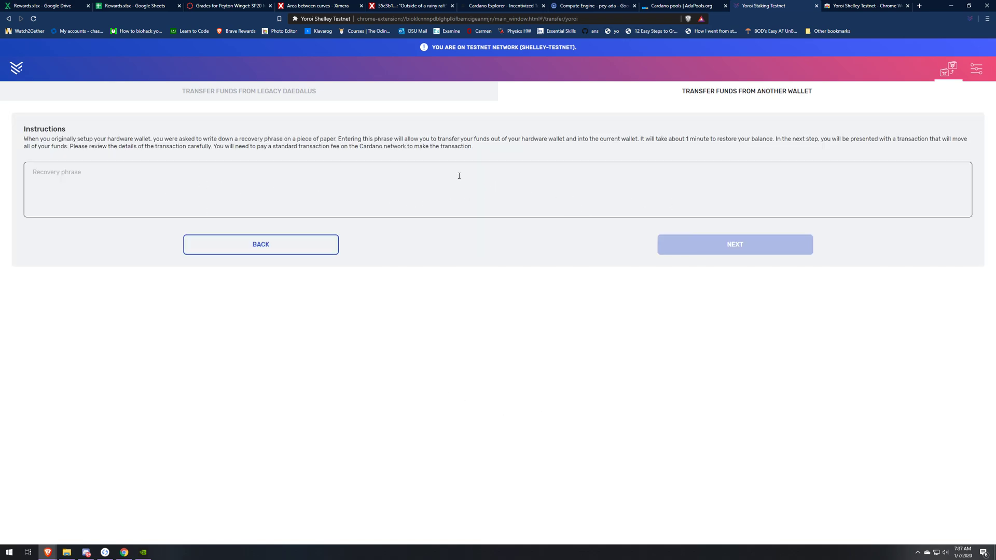
left_click(459, 189)
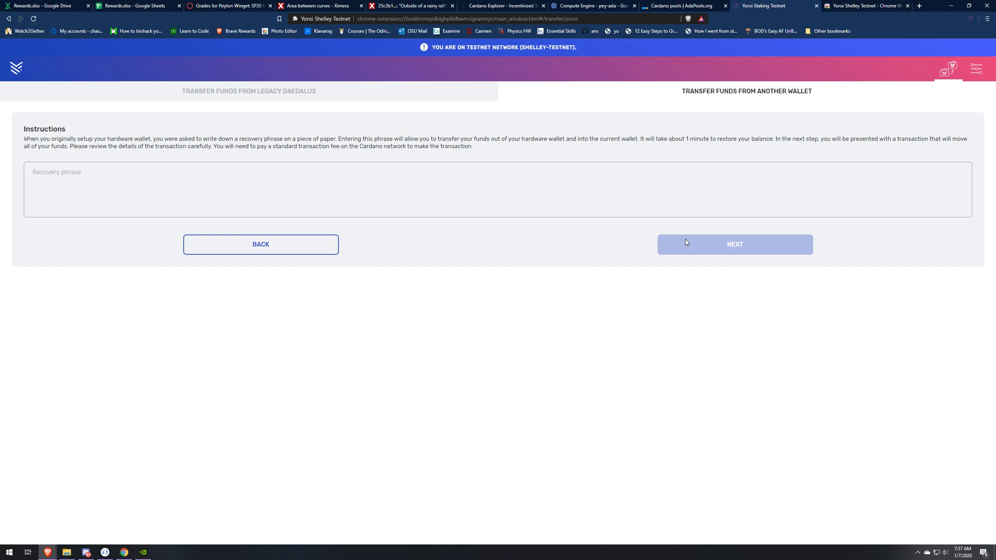
mouse_move(481, 65)
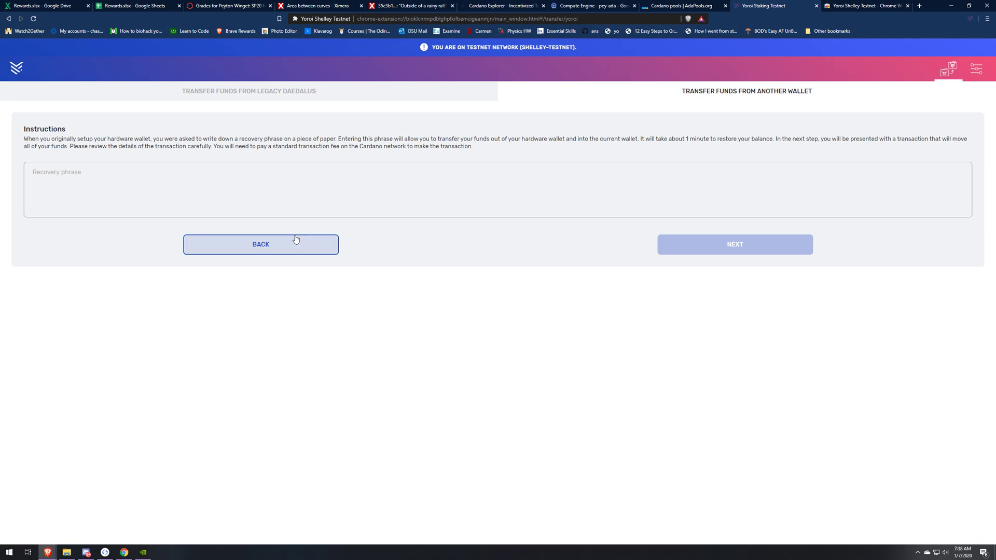
Go back to the transfer sources and start a legacy Trezor hardware wallet transfer.
left_click(260, 244)
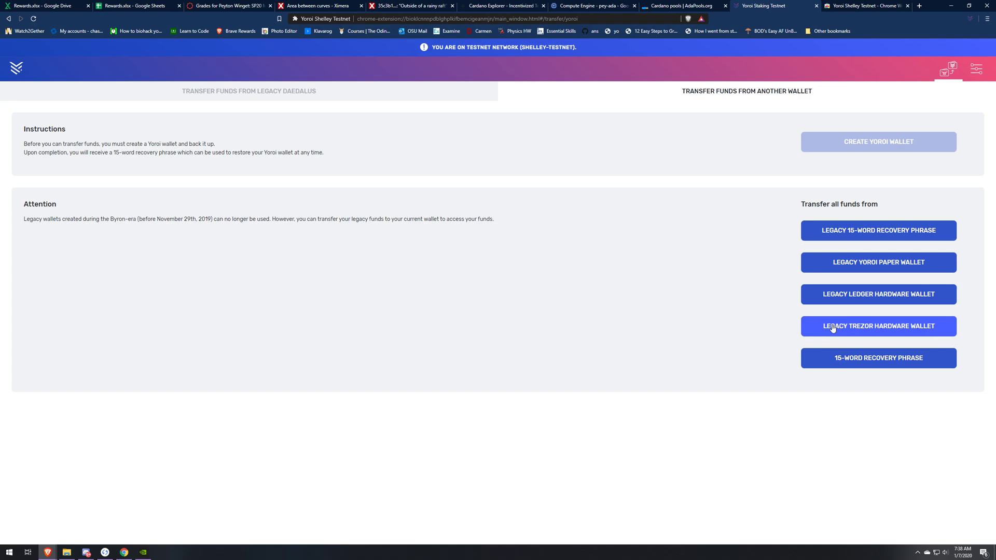
left_click(877, 326)
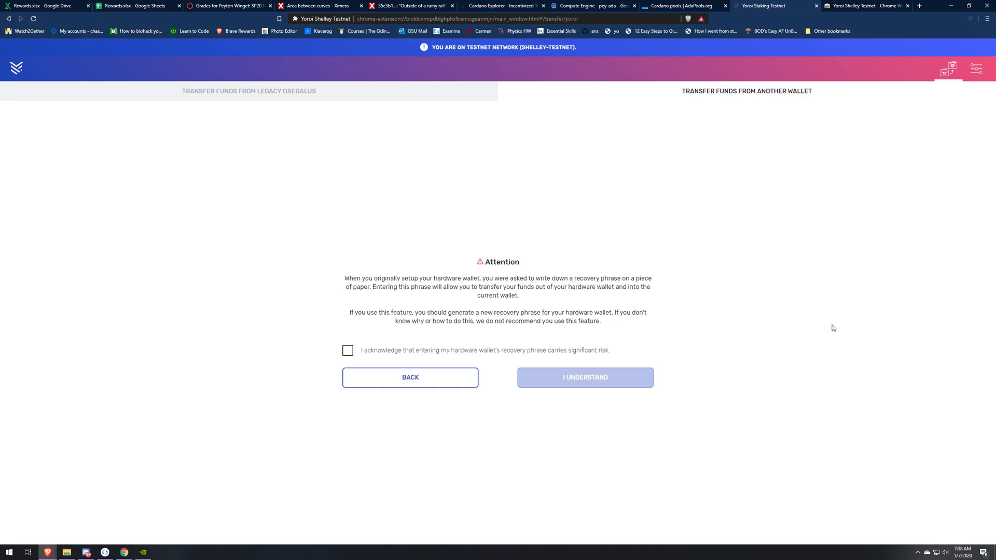
mouse_move(473, 276)
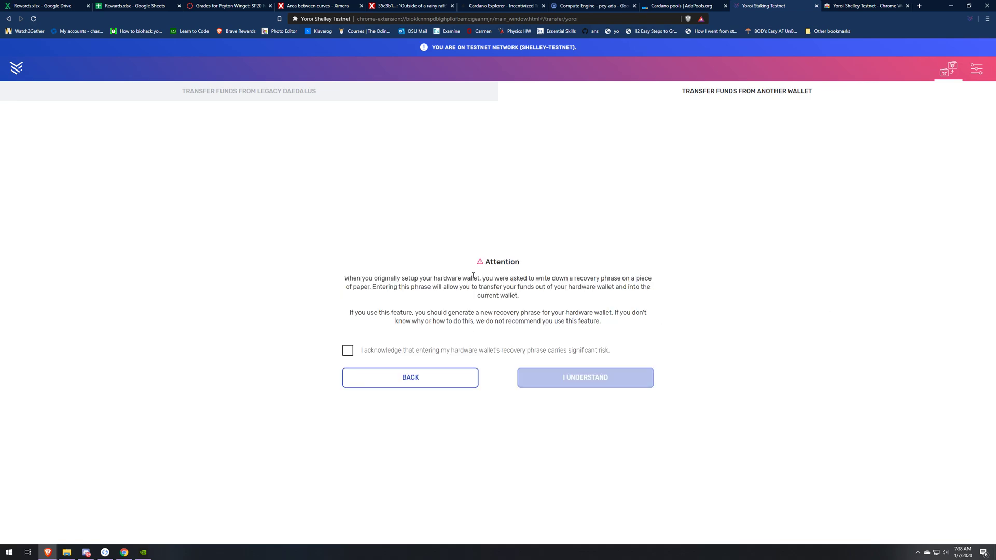
Accept the Trezor risk warning, view the recovery phrase form, then return to the transfer sources.
left_click(348, 349)
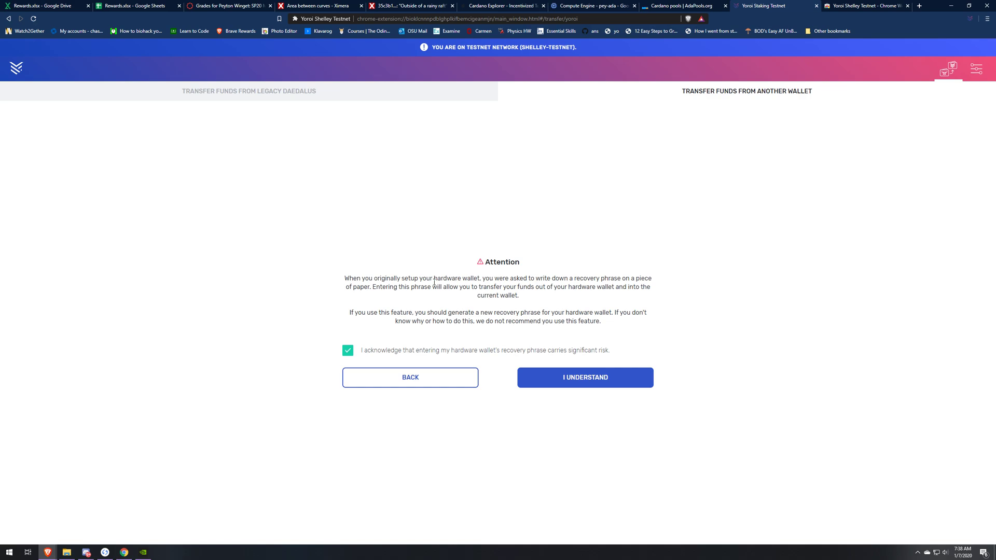
mouse_move(581, 303)
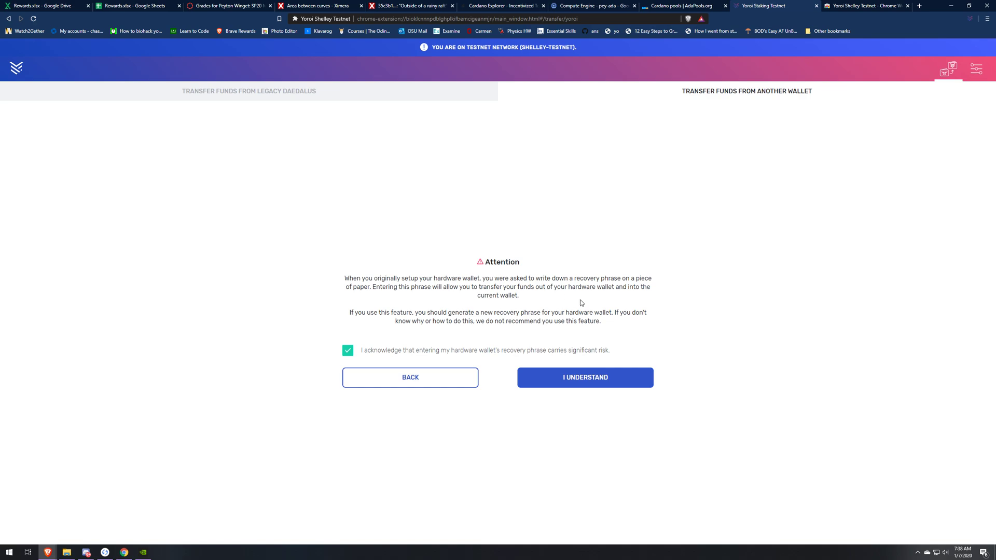
left_click(583, 378)
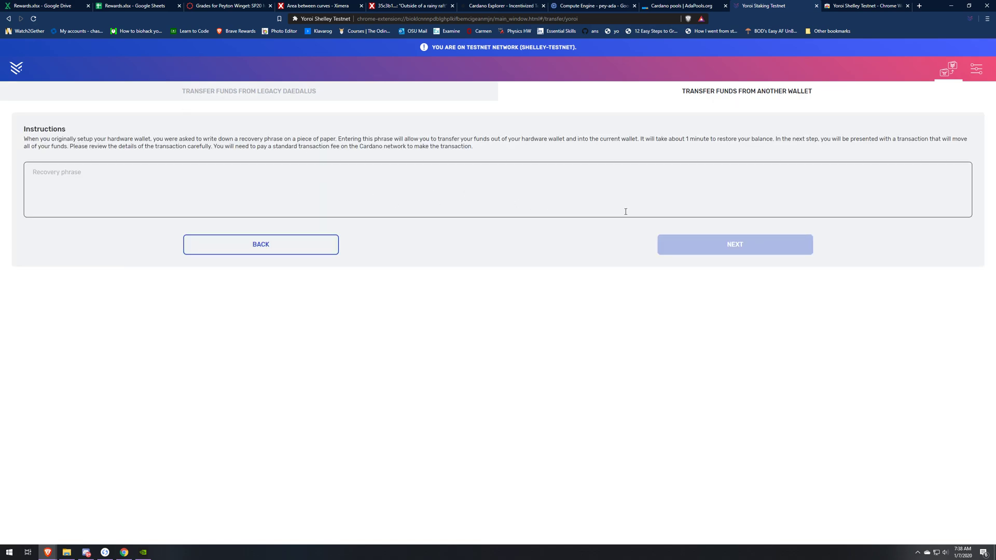
mouse_move(312, 281)
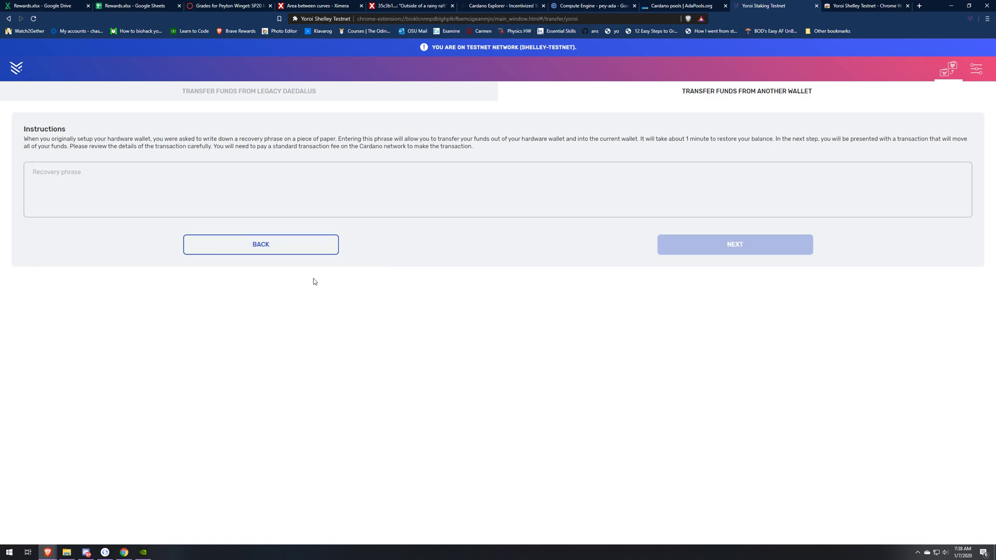
left_click(260, 243)
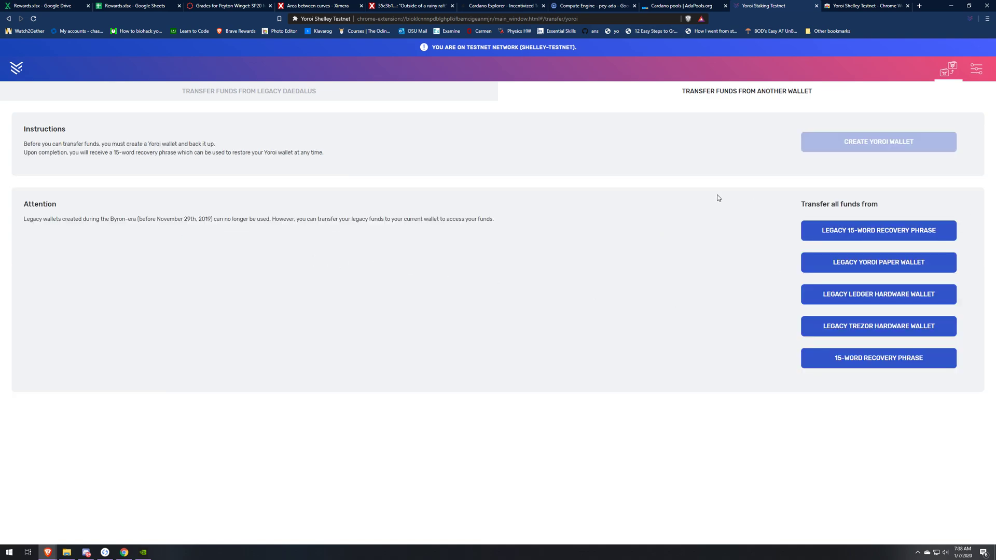
mouse_move(960, 83)
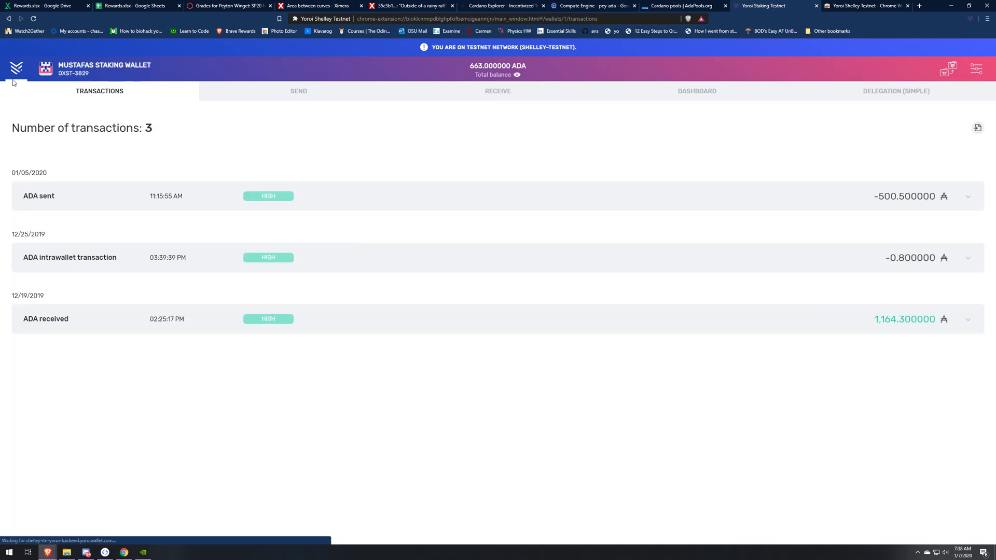
mouse_move(297, 91)
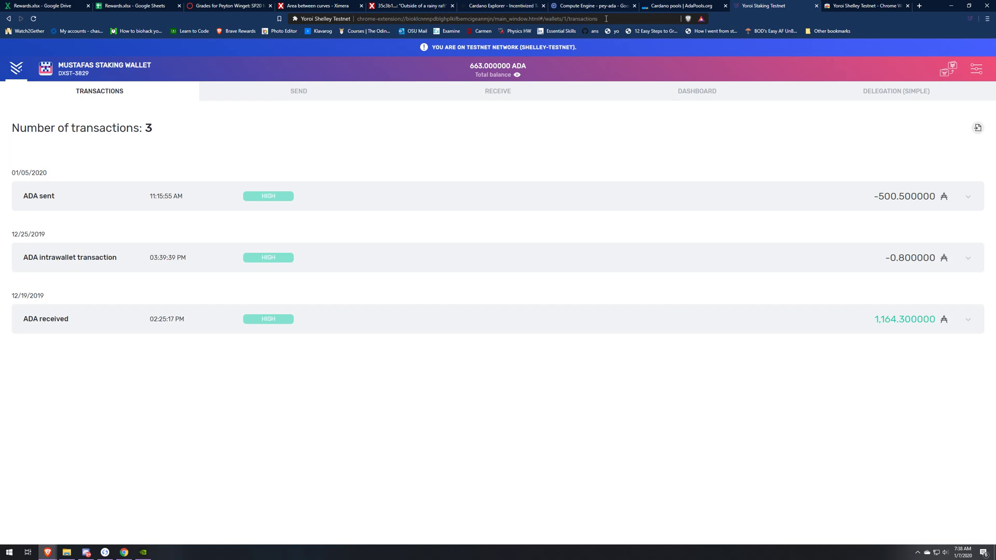
Return to the staking wallet and go to the simple delegation page with stake-pool search.
left_click(680, 6)
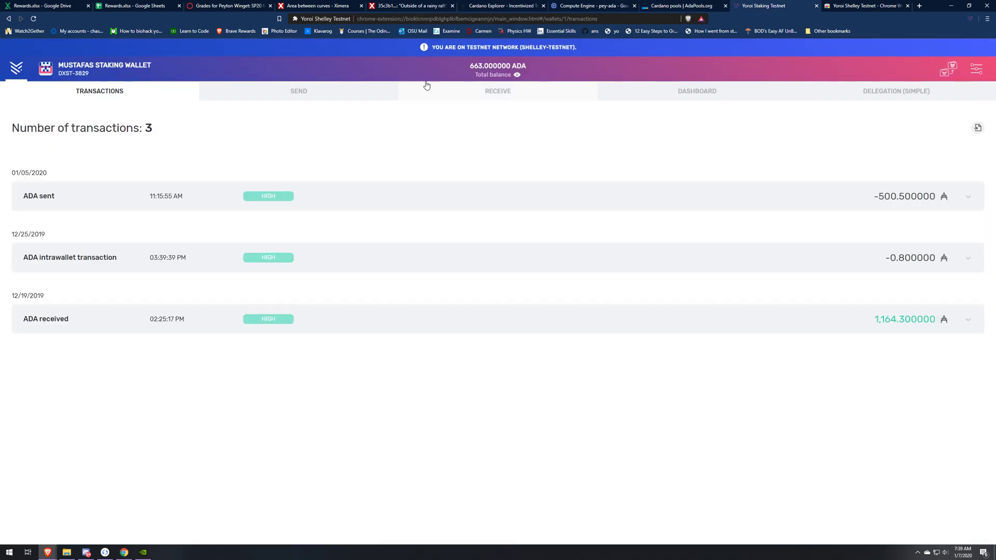
mouse_move(610, 171)
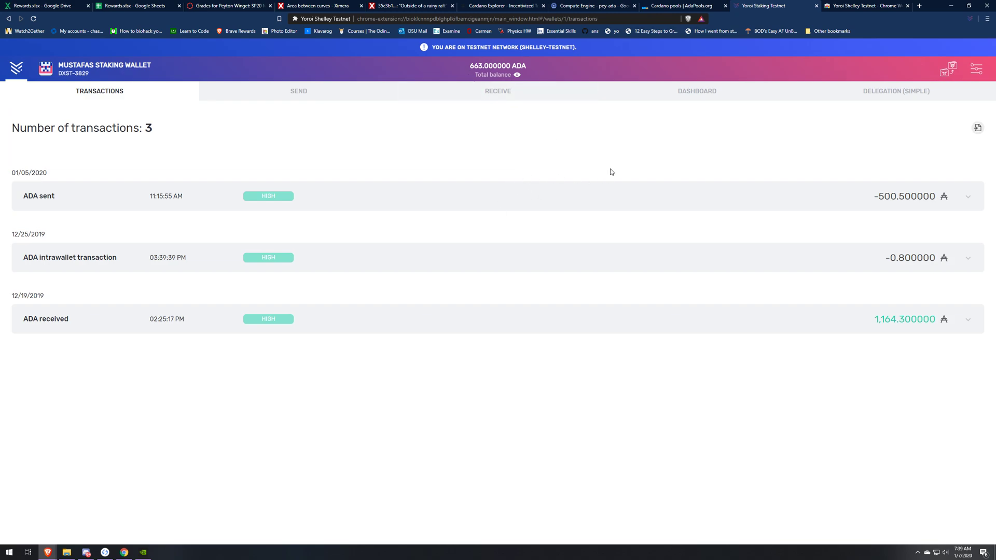
mouse_move(764, 170)
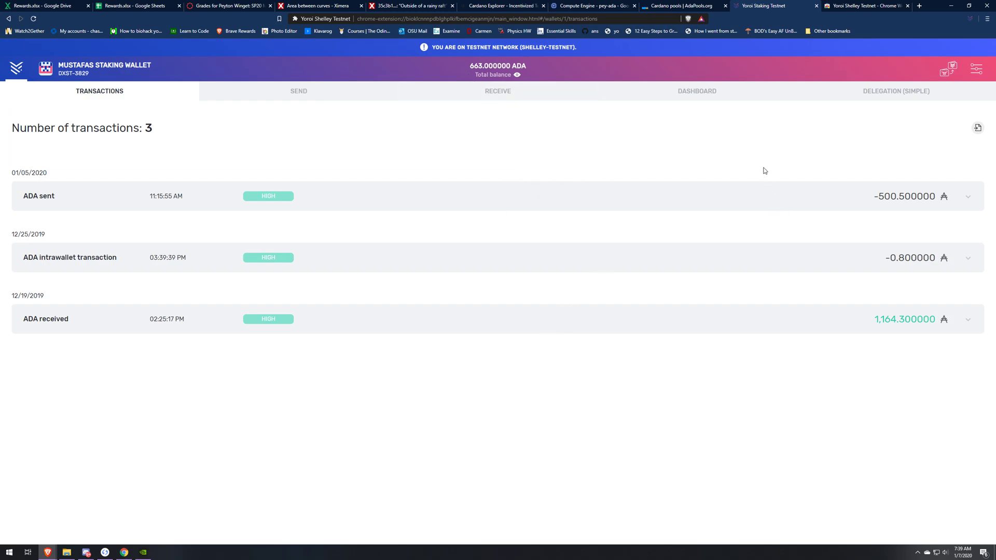
mouse_move(886, 100)
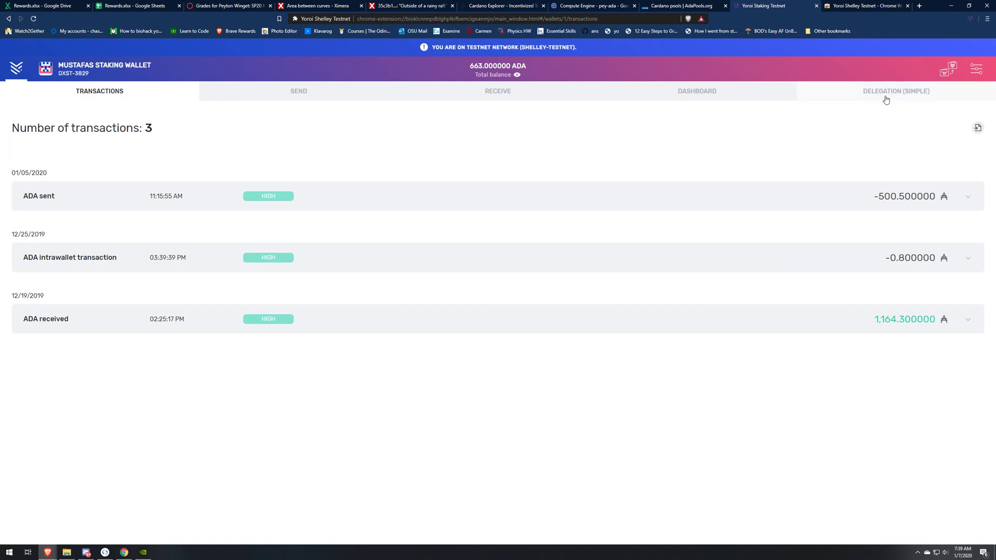
left_click(895, 92)
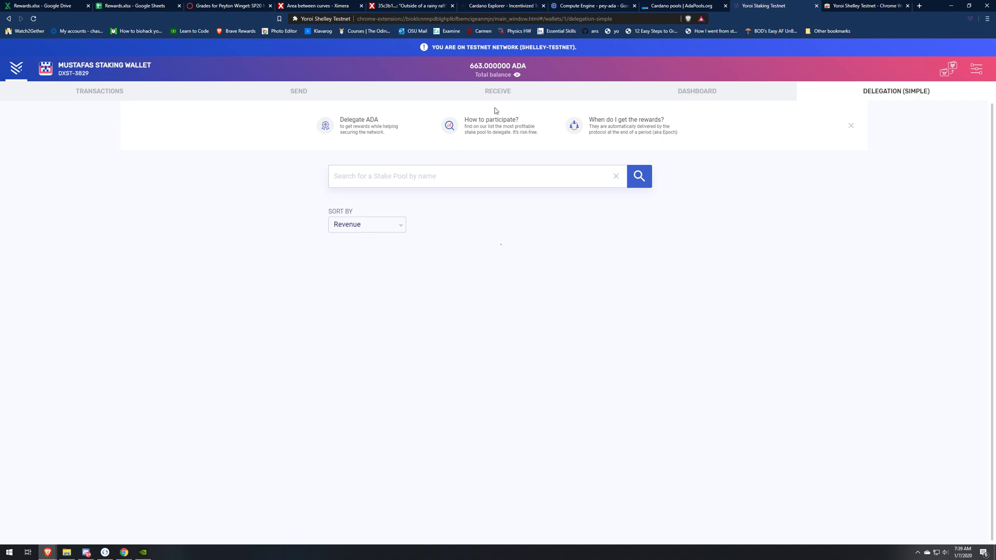
Load the stake-pool list, dismiss the info banner and enter 'Pey' in the search.
left_click(638, 176)
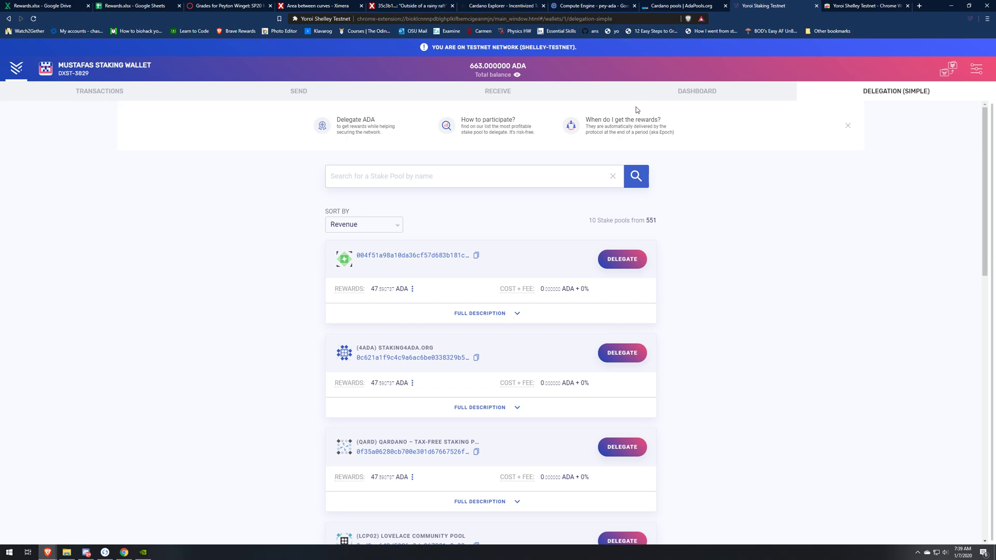
mouse_move(847, 126)
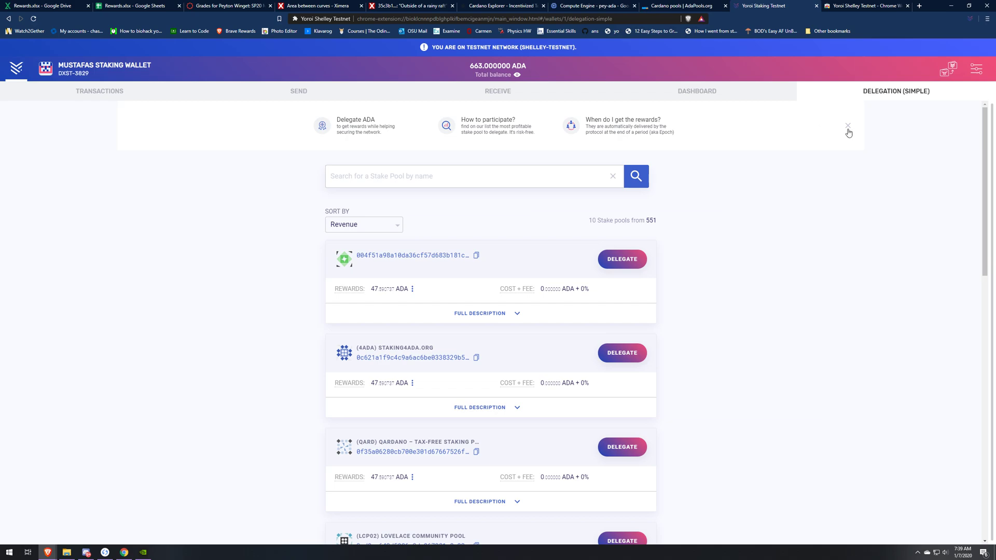
left_click(847, 125)
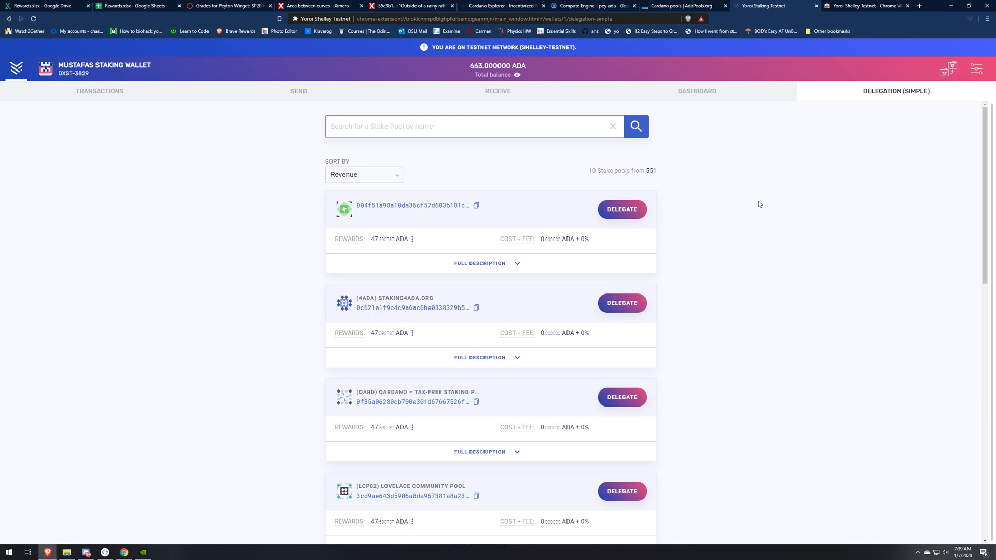
type("Pey")
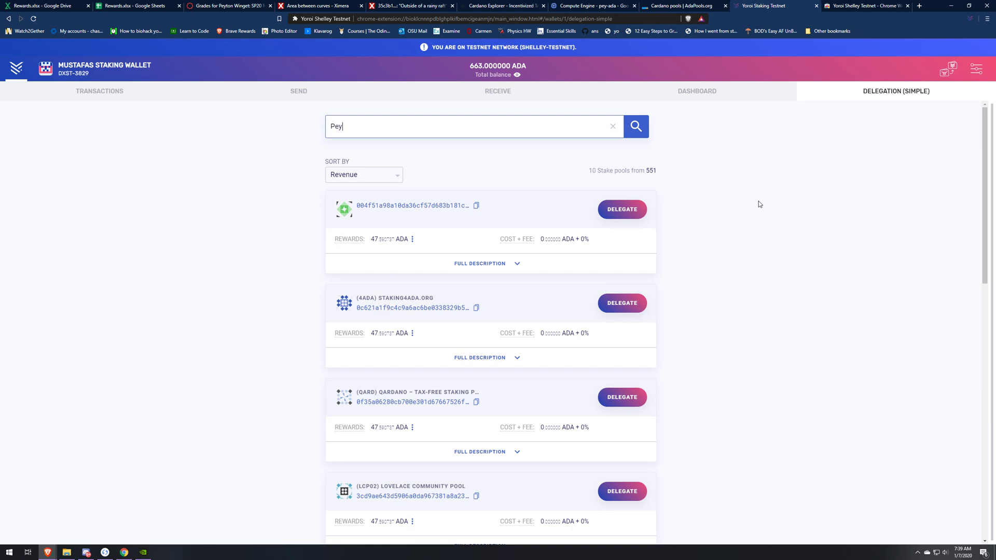
Run the 'Pey' search to show the PEY-ADA stake pool marked Delegated.
left_click(636, 126)
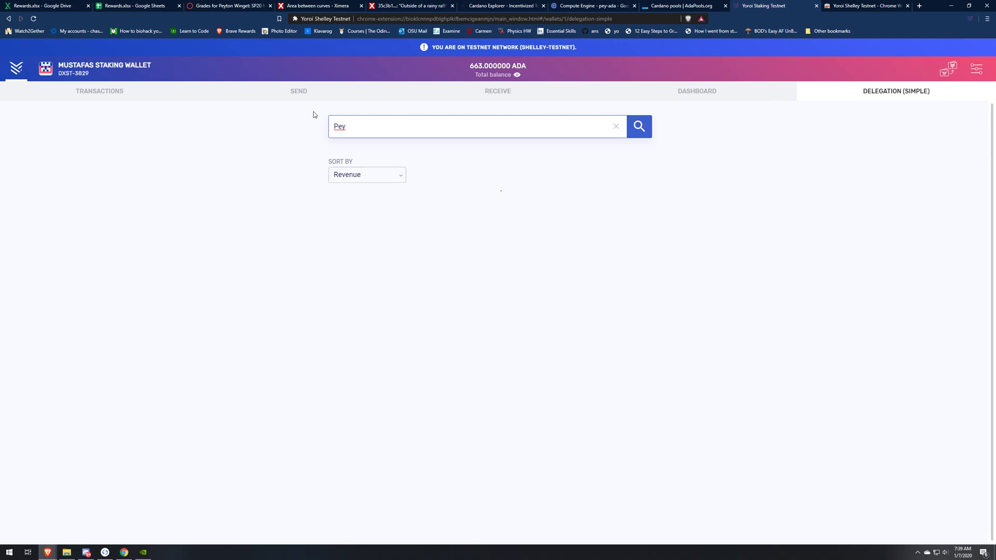
left_click(638, 126)
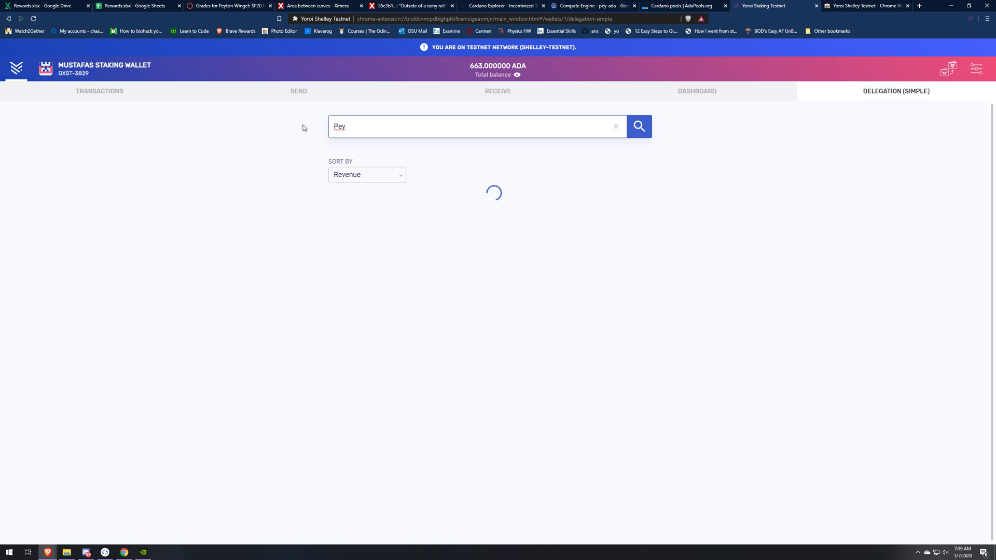
left_click(638, 127)
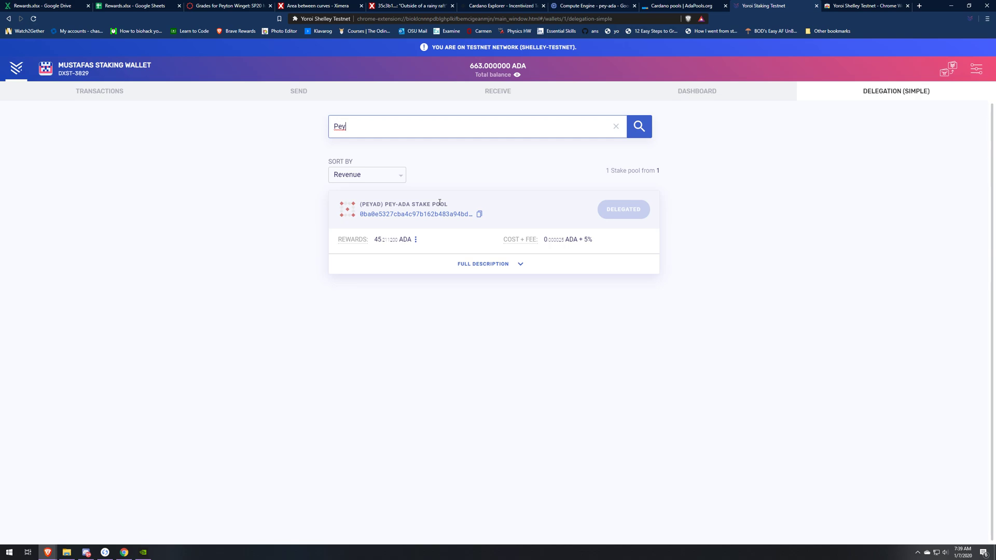
mouse_move(500, 284)
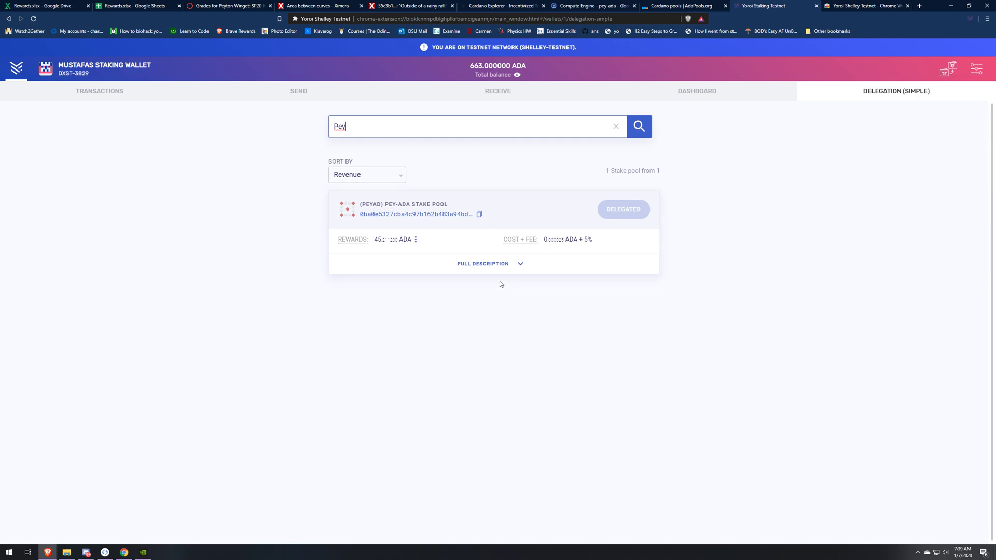
mouse_move(771, 278)
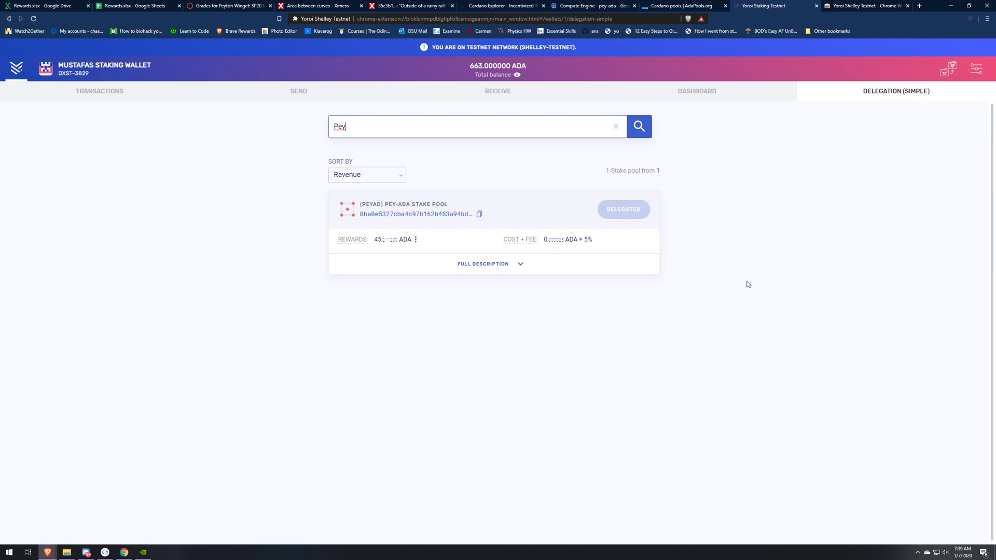
mouse_move(523, 305)
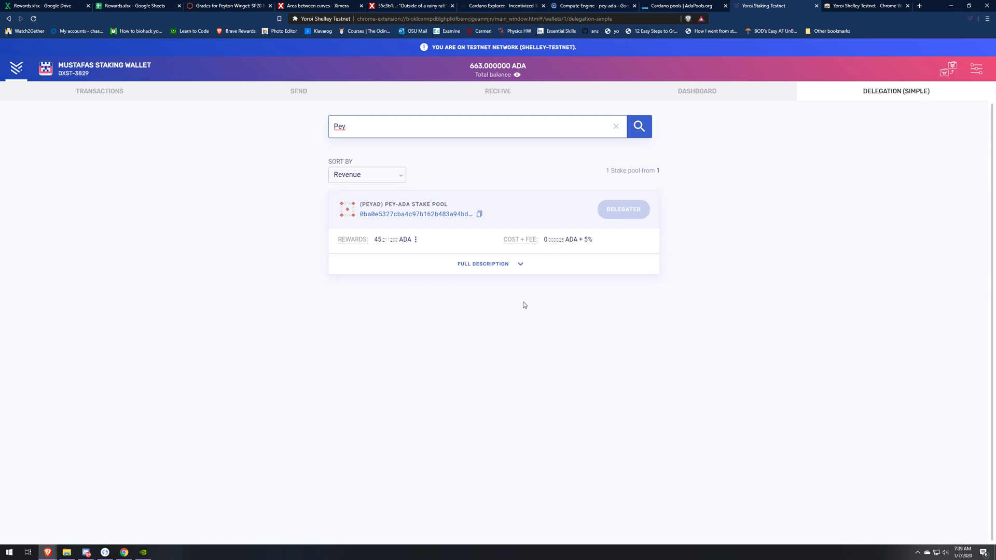
mouse_move(629, 249)
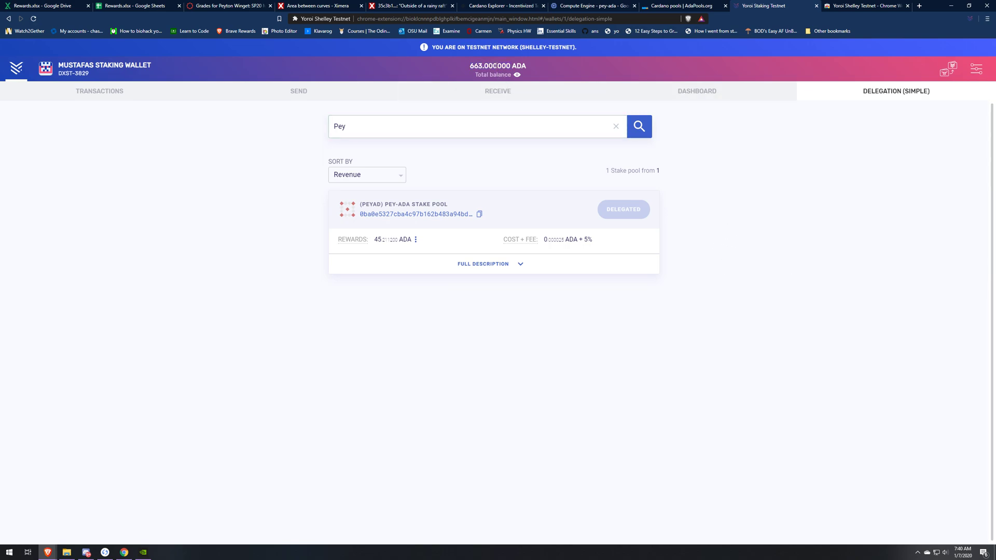
mouse_move(697, 91)
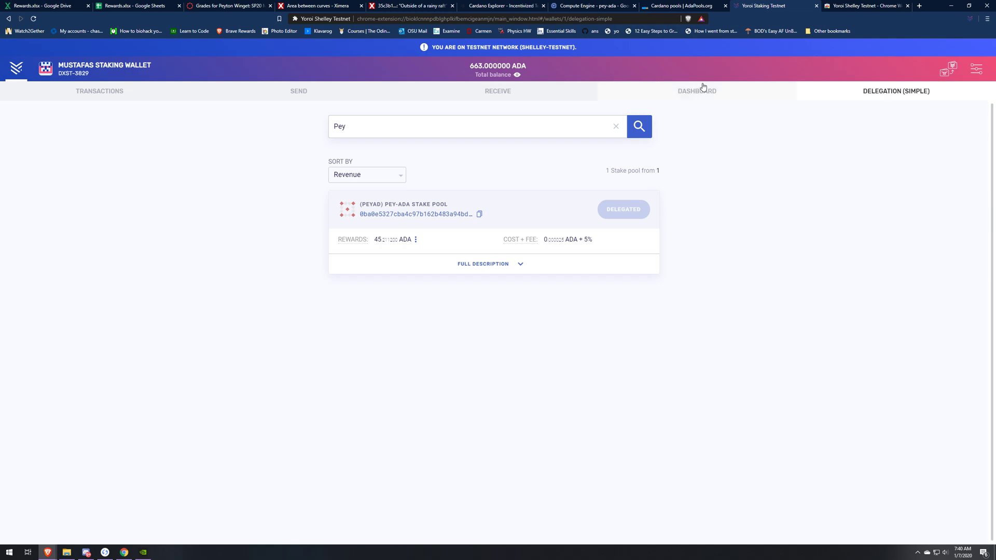
Show the Dashboard with epoch 24 at 72%, 8.858512 ADA rewards and PEY-ADA delegated.
left_click(696, 91)
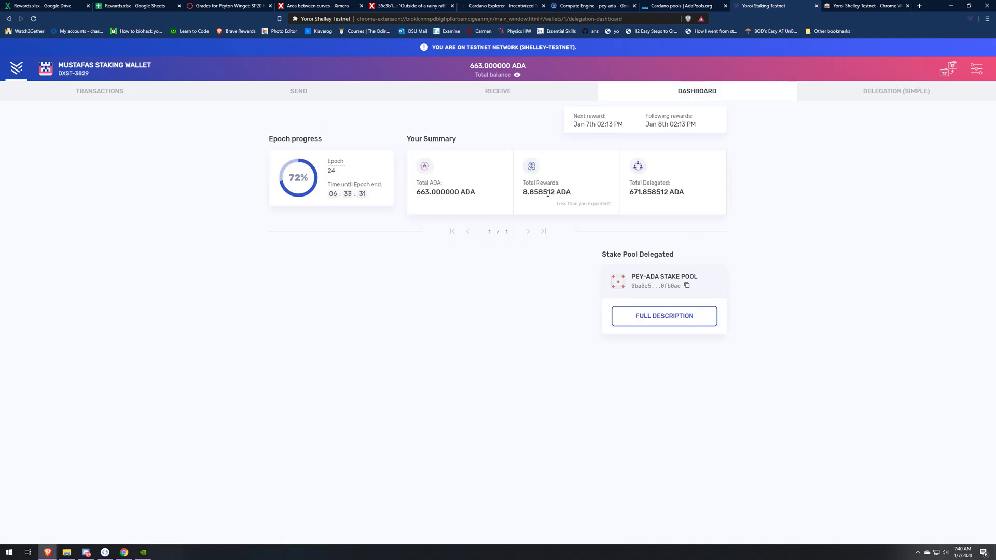
mouse_move(796, 222)
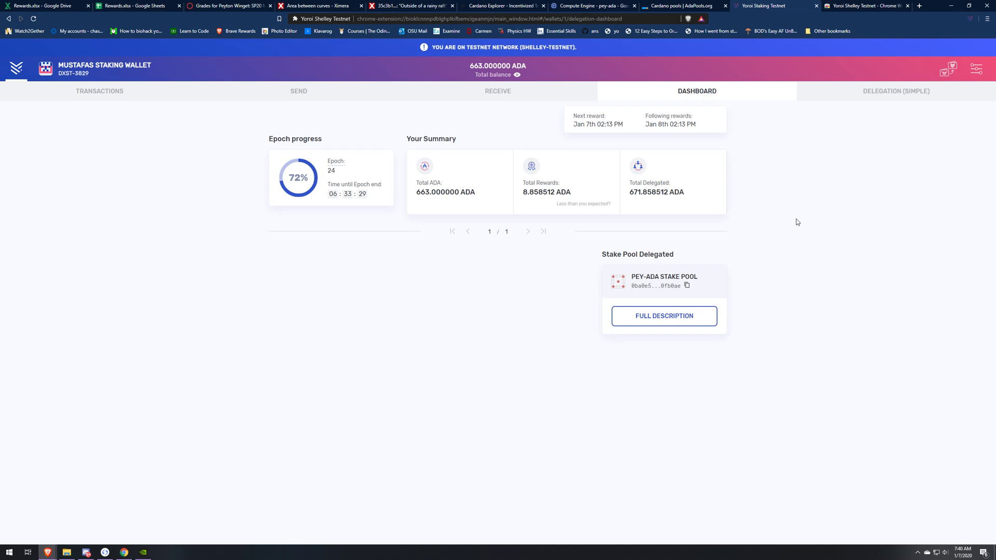
mouse_move(741, 197)
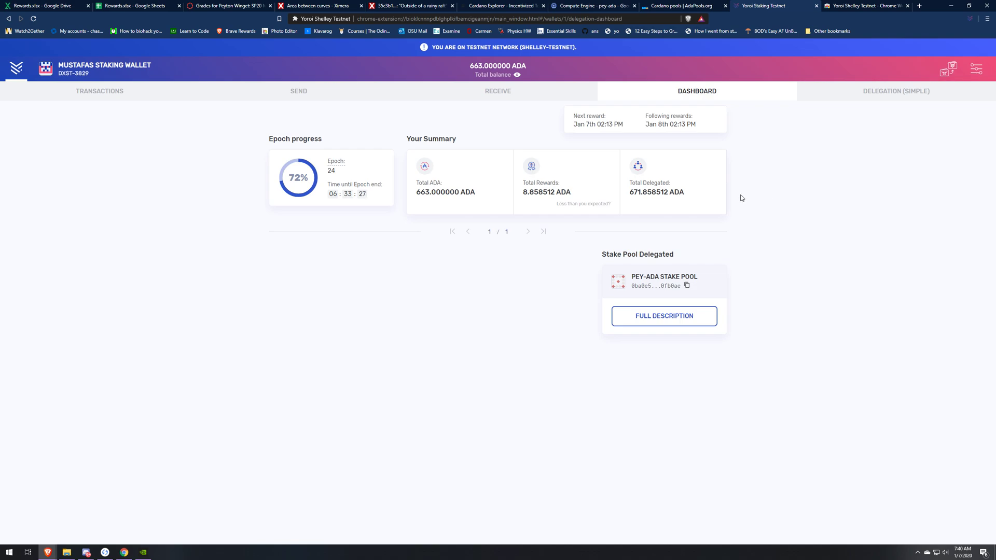
mouse_move(523, 255)
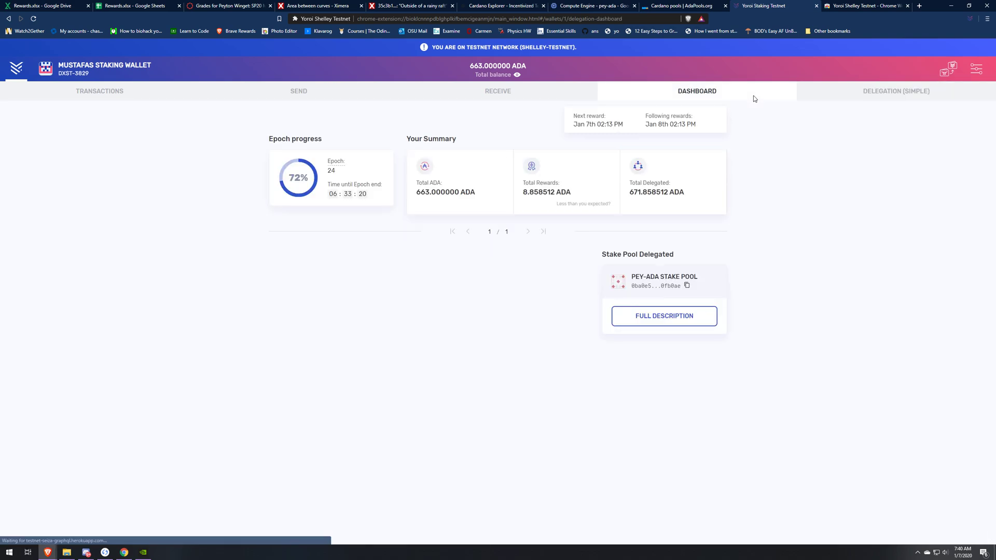
mouse_move(353, 124)
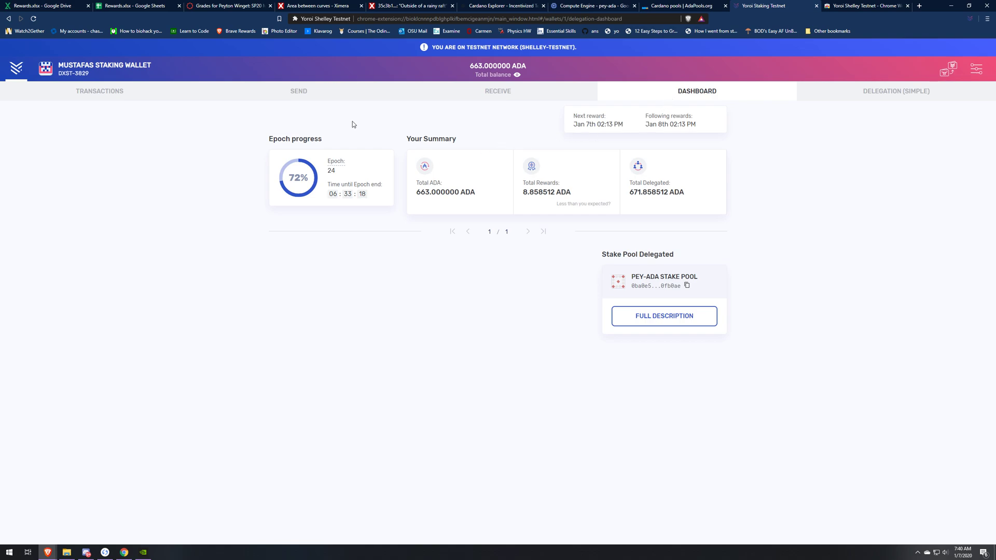
mouse_move(613, 250)
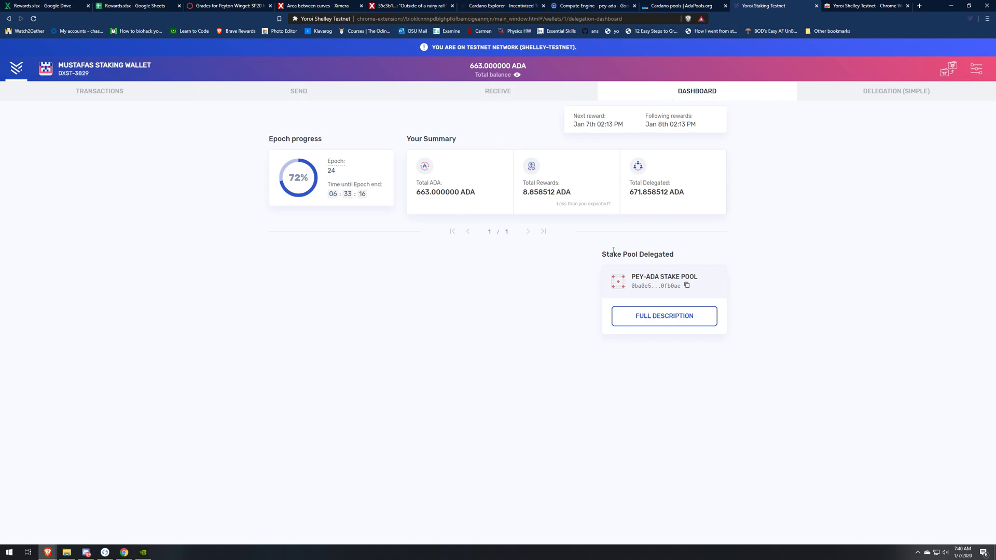